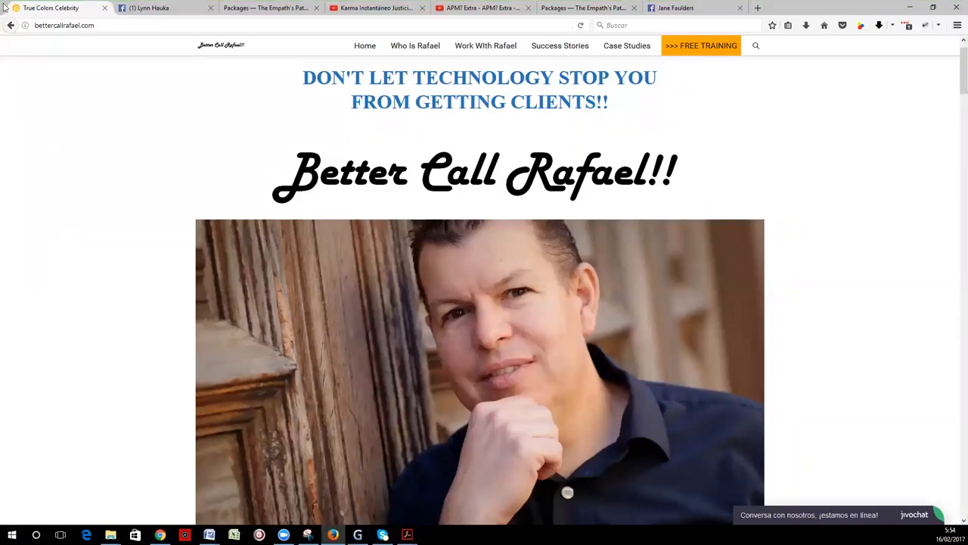
pyautogui.moveTo(451, 60)
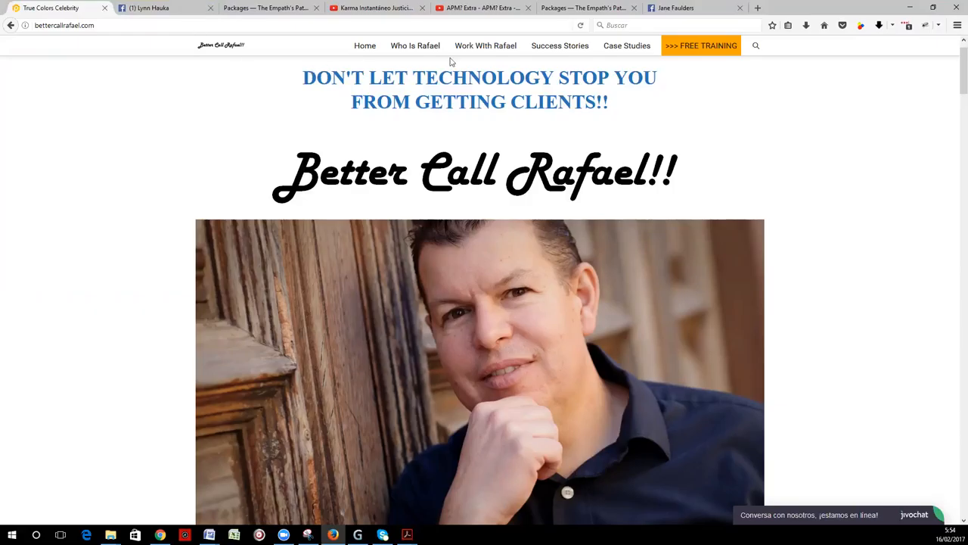
pyautogui.moveTo(702, 45)
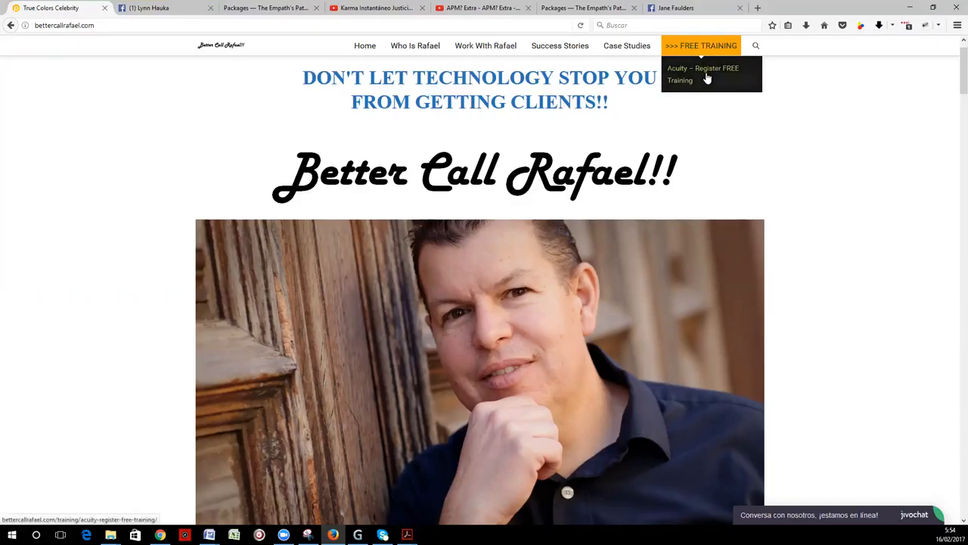
pyautogui.moveTo(508, 125)
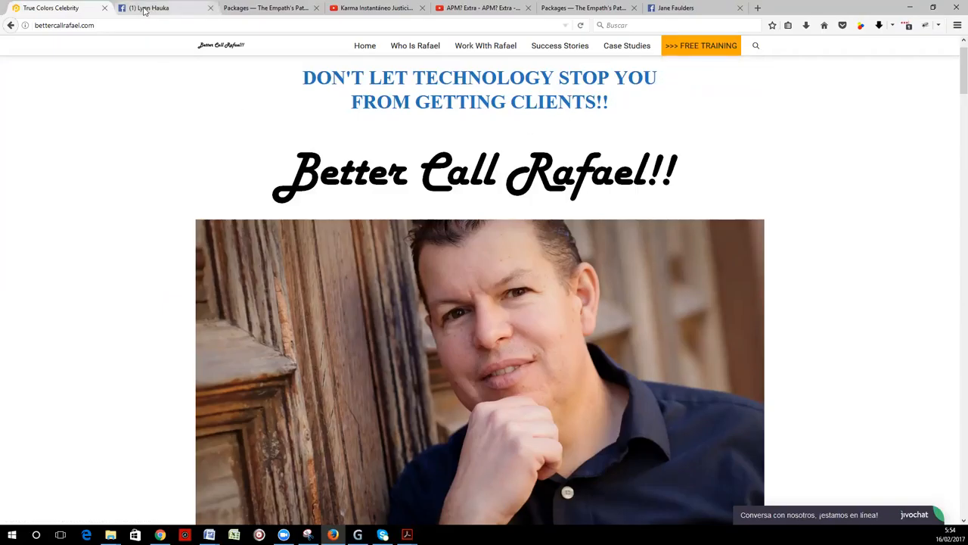
pyautogui.click(165, 8)
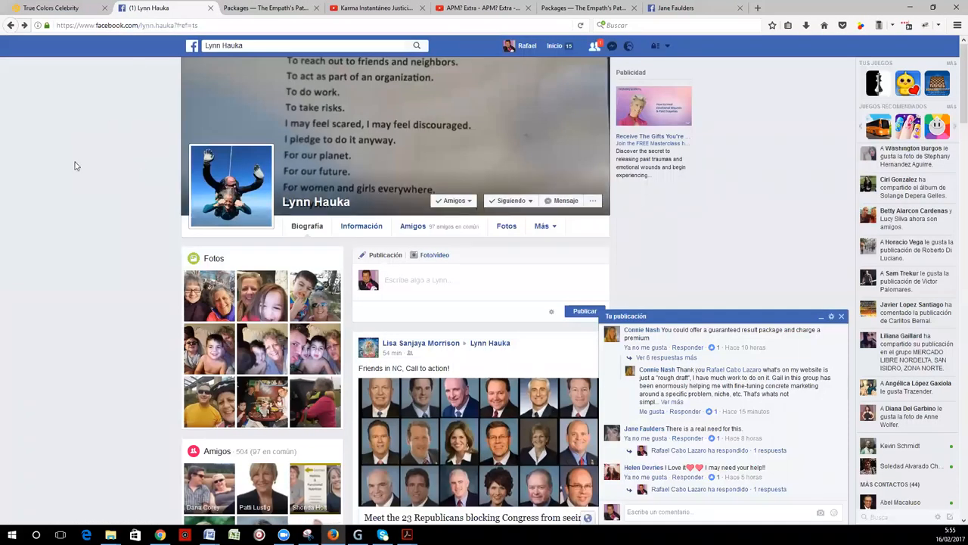
pyautogui.moveTo(86, 161)
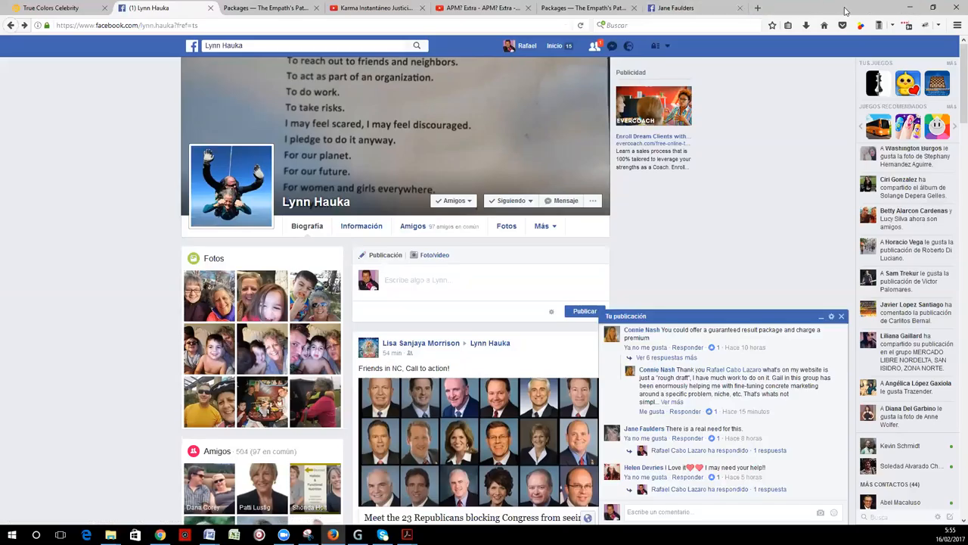
pyautogui.moveTo(798, 133)
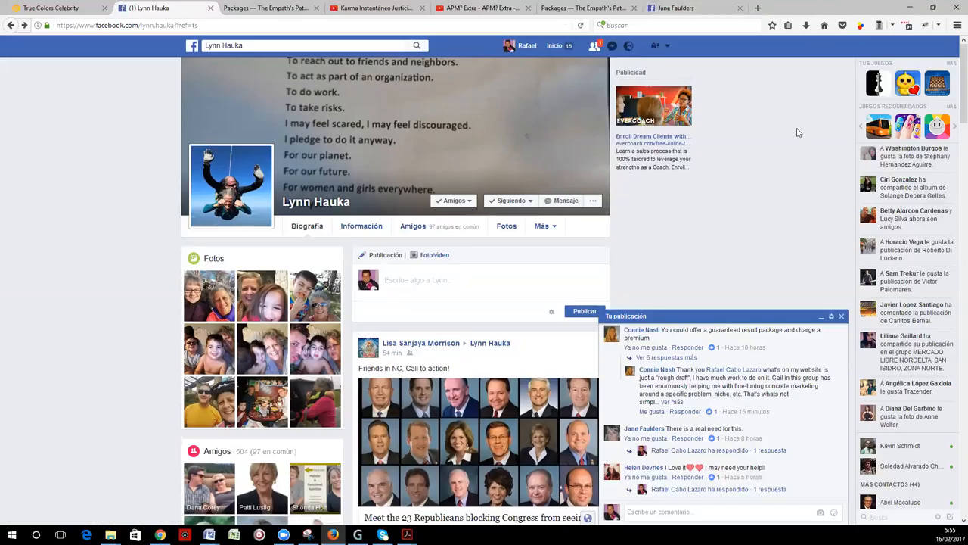
# Open the Acuity calendar in Chrome, then Availability, then E-mail Settings
pyautogui.click(820, 315)
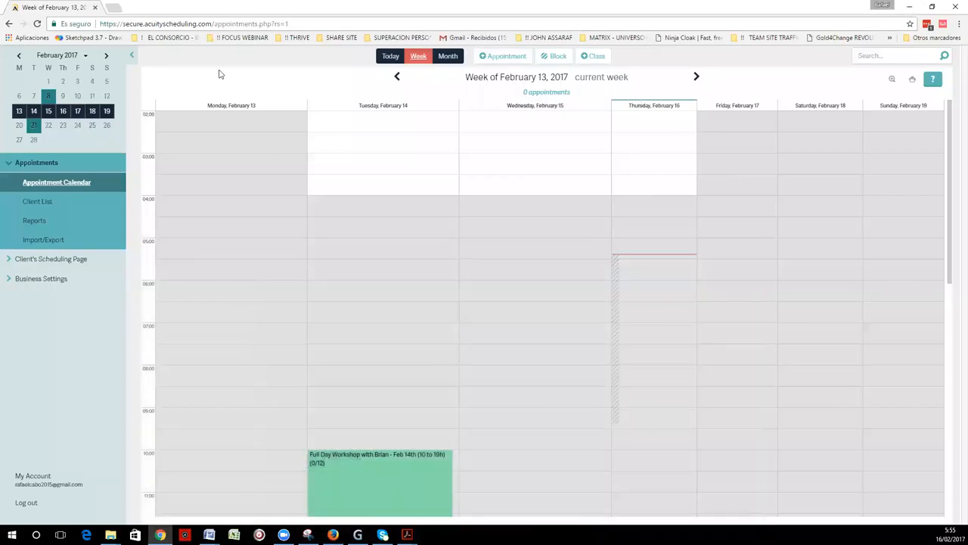
pyautogui.moveTo(189, 69)
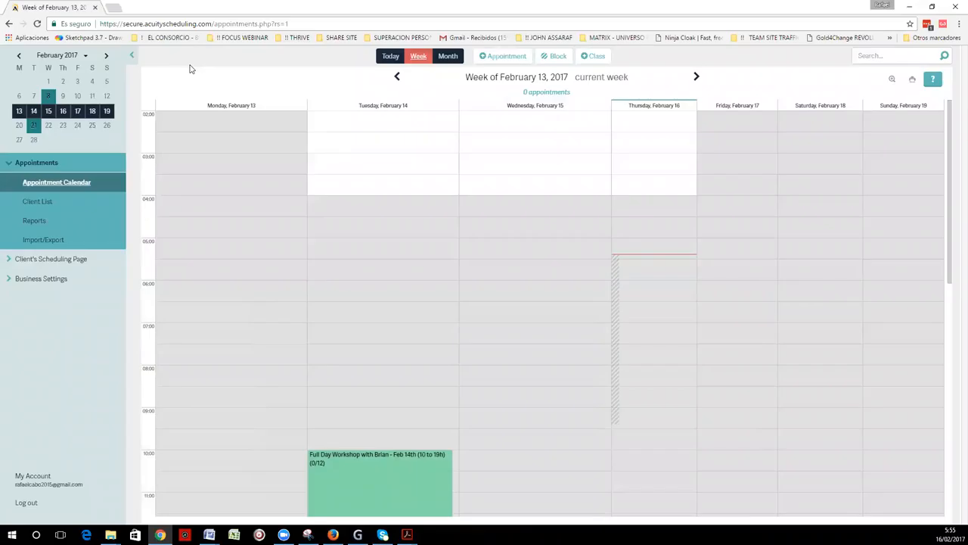
pyautogui.moveTo(64, 151)
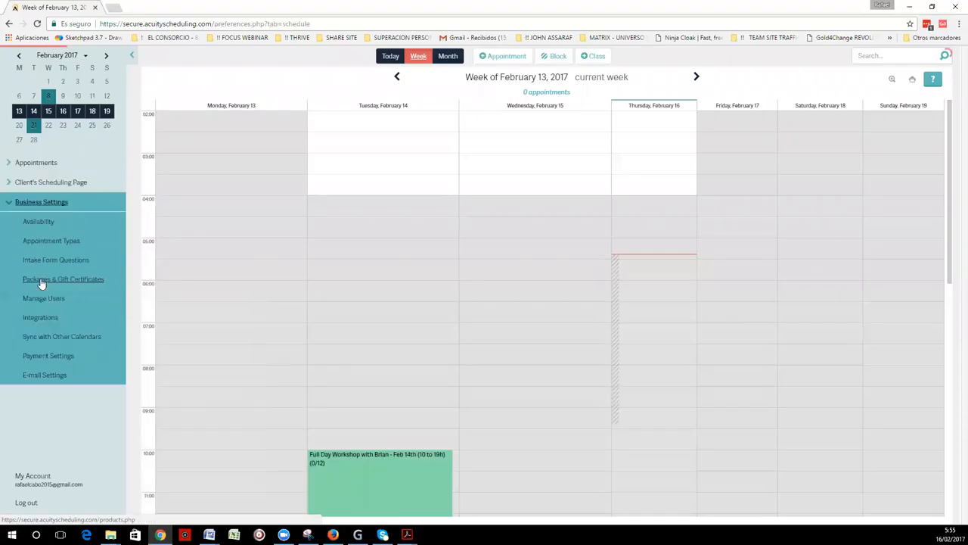
pyautogui.click(39, 221)
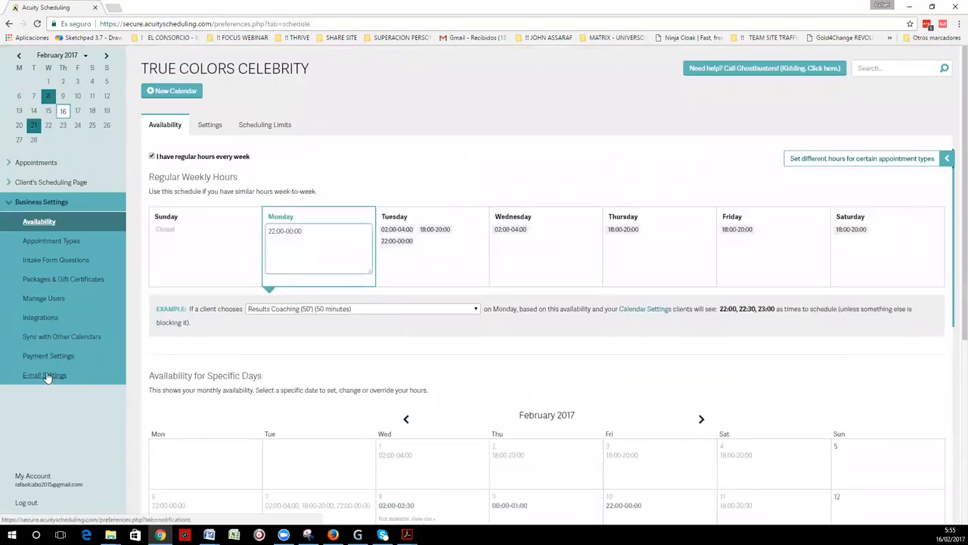
pyautogui.click(43, 375)
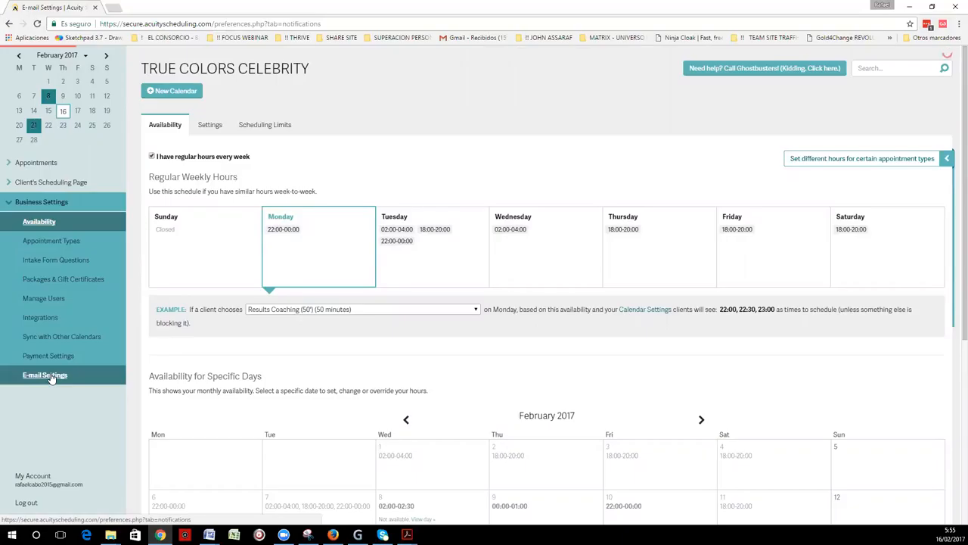
# Load E-mail Settings on the Initial Confirmation template with its insertable fields
pyautogui.click(45, 375)
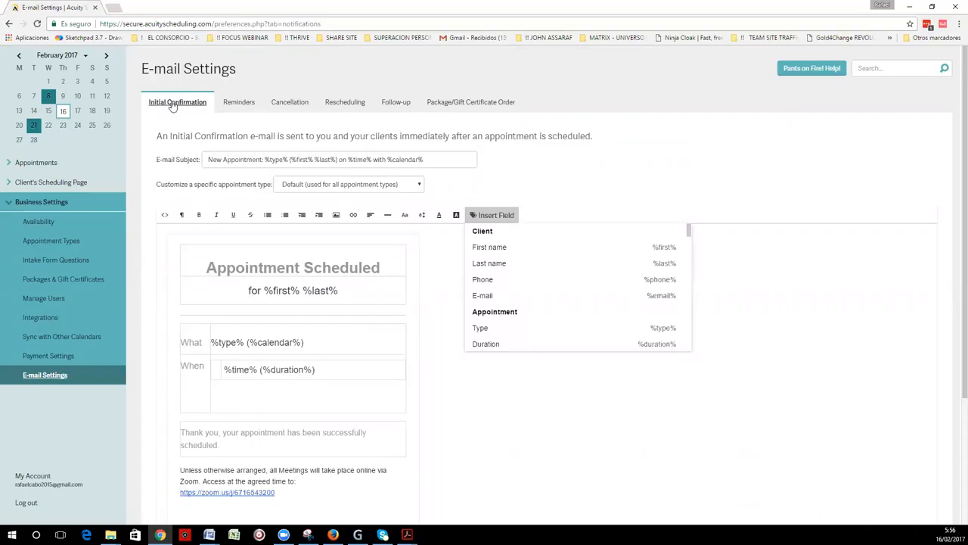
pyautogui.moveTo(244, 77)
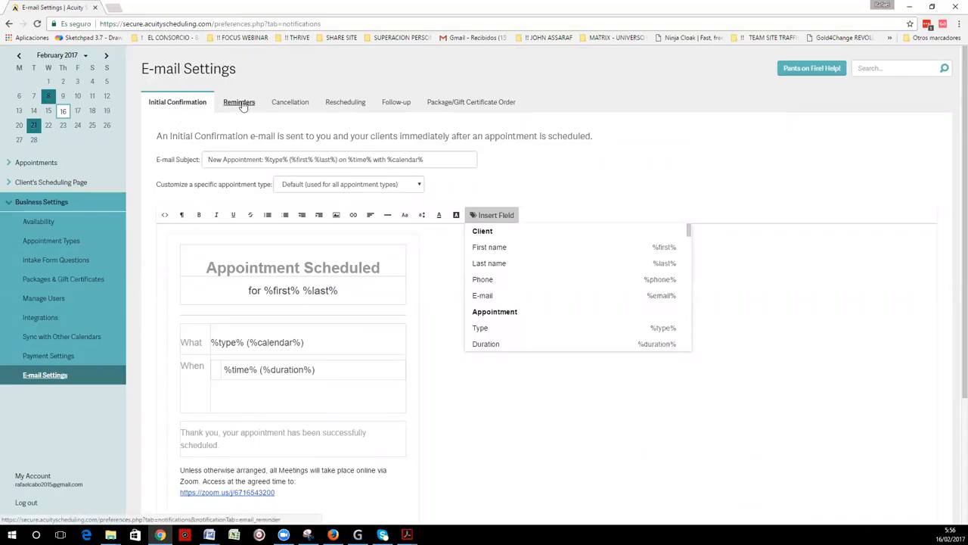
# Show the Reminders tab with the 24 Hours Before e-mail reminder template
pyautogui.click(239, 101)
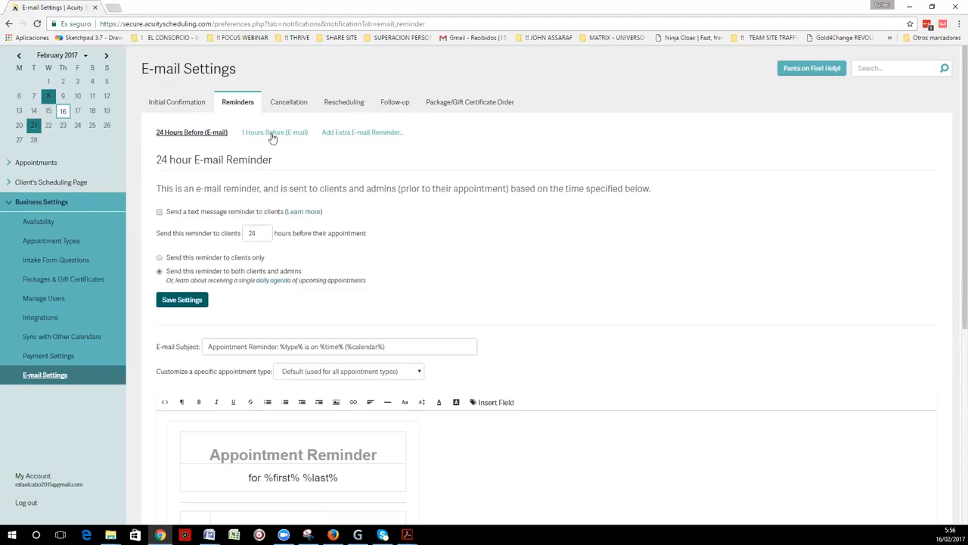
pyautogui.moveTo(352, 132)
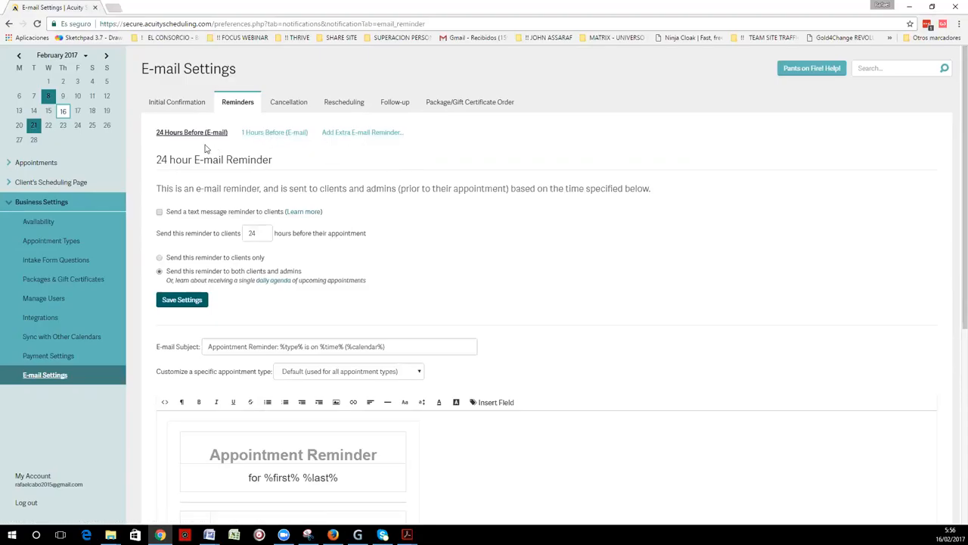
pyautogui.moveTo(423, 158)
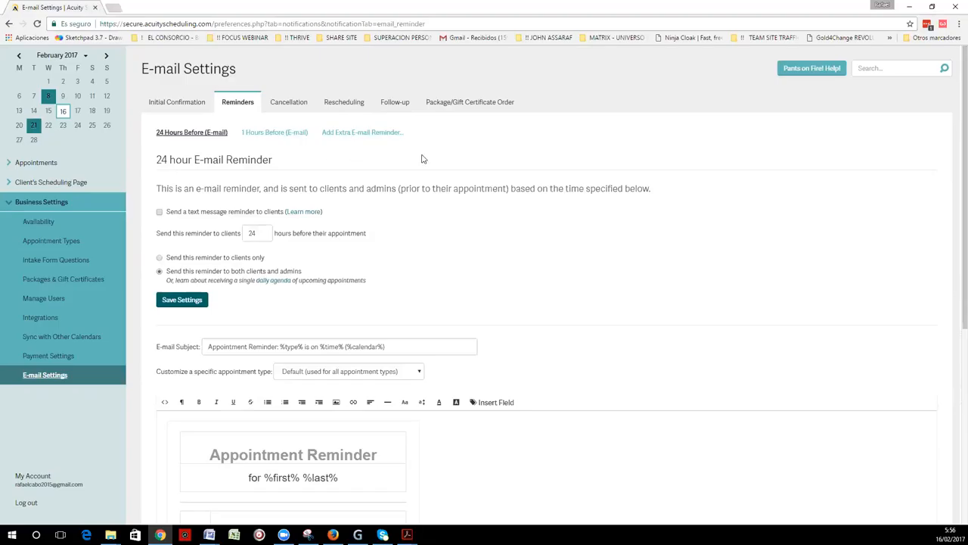
pyautogui.moveTo(450, 160)
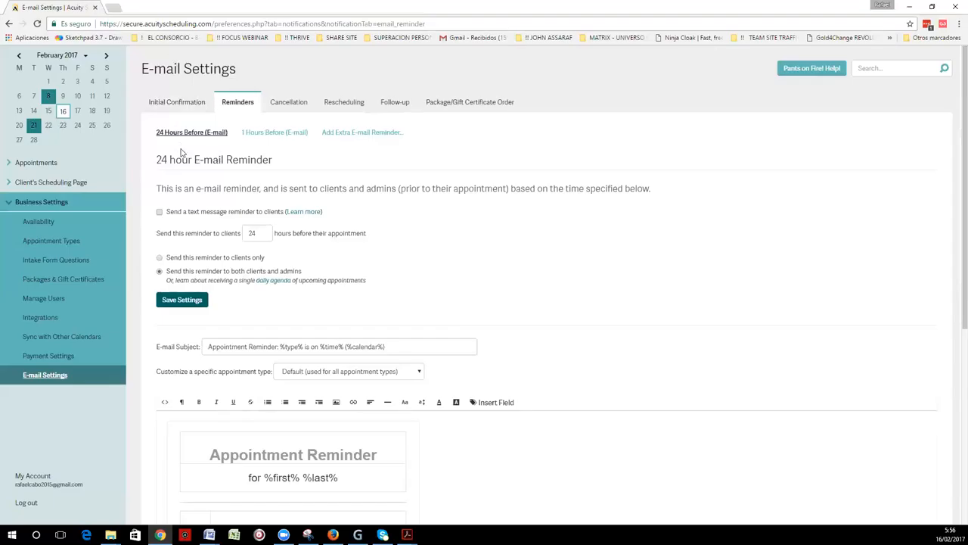
pyautogui.moveTo(401, 165)
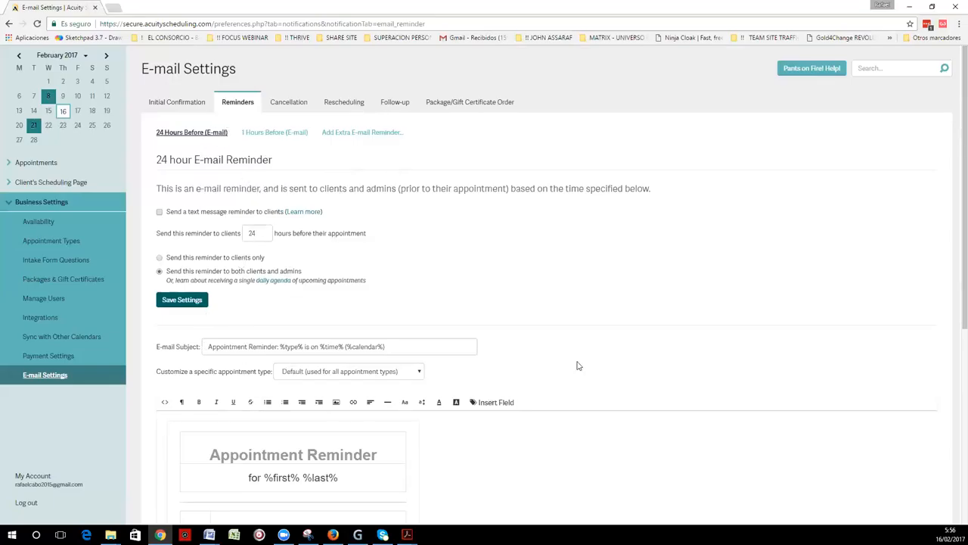
pyautogui.moveTo(211, 185)
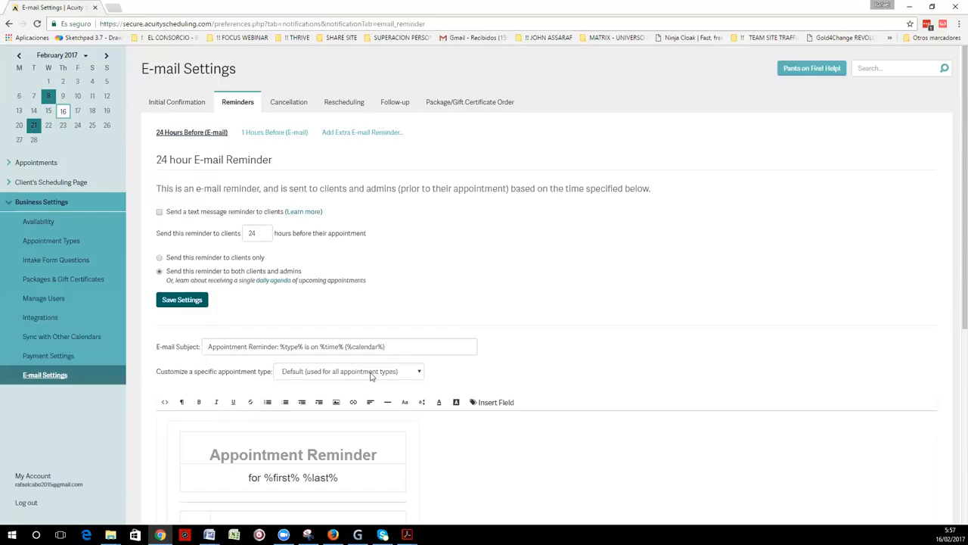
pyautogui.moveTo(376, 372)
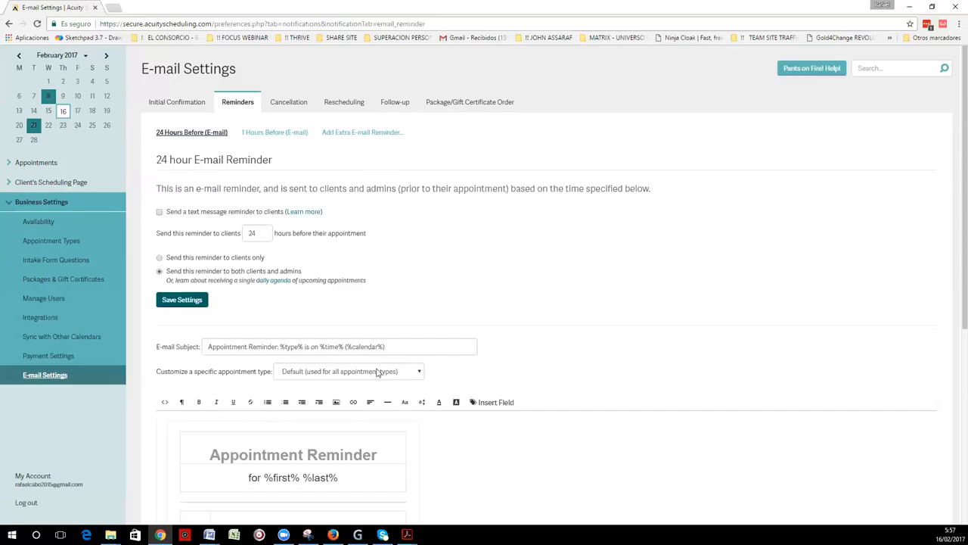
pyautogui.click(348, 370)
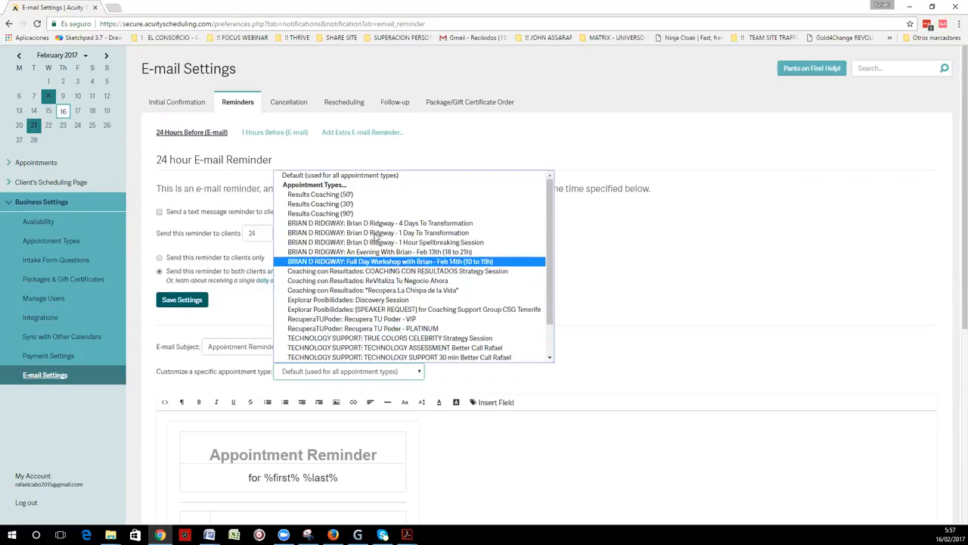
pyautogui.moveTo(319, 213)
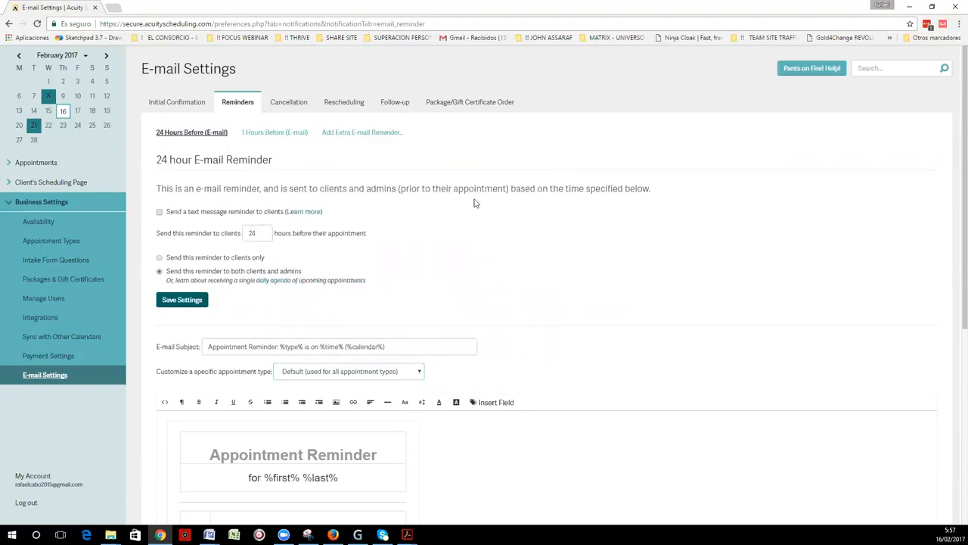
pyautogui.moveTo(386, 156)
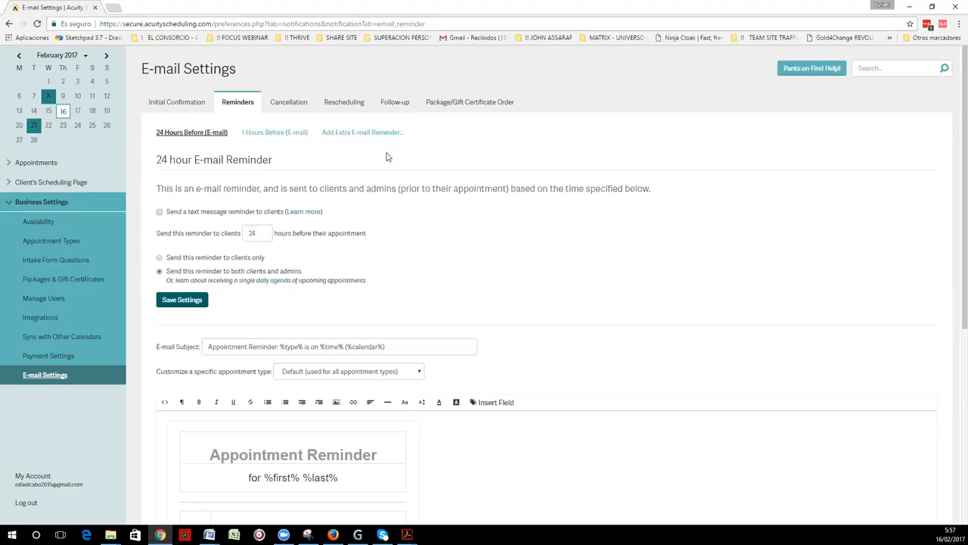
pyautogui.moveTo(308, 170)
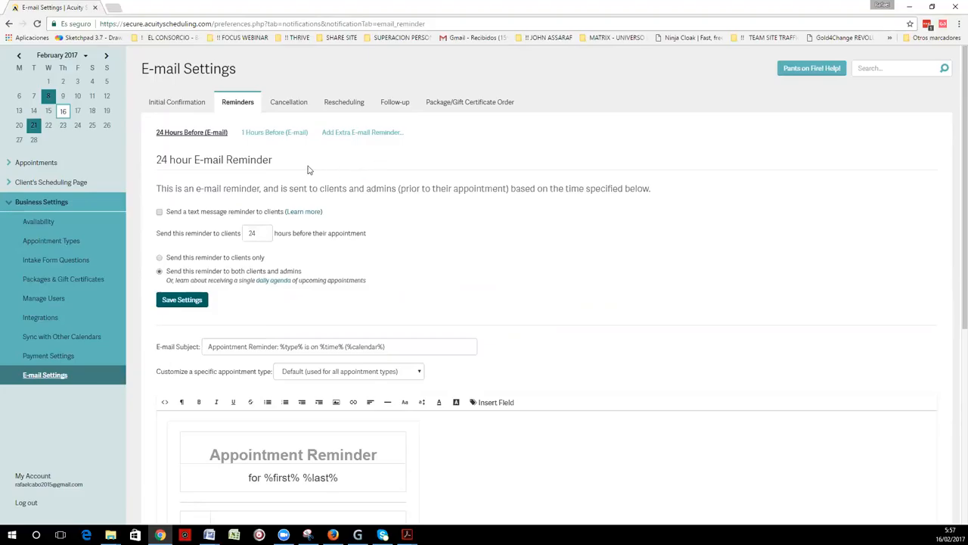
pyautogui.moveTo(210, 147)
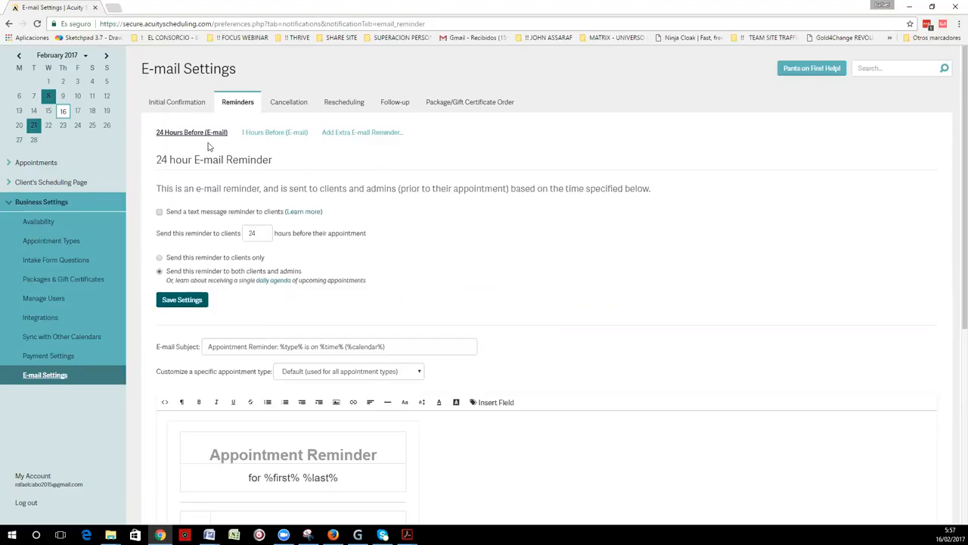
pyautogui.moveTo(306, 157)
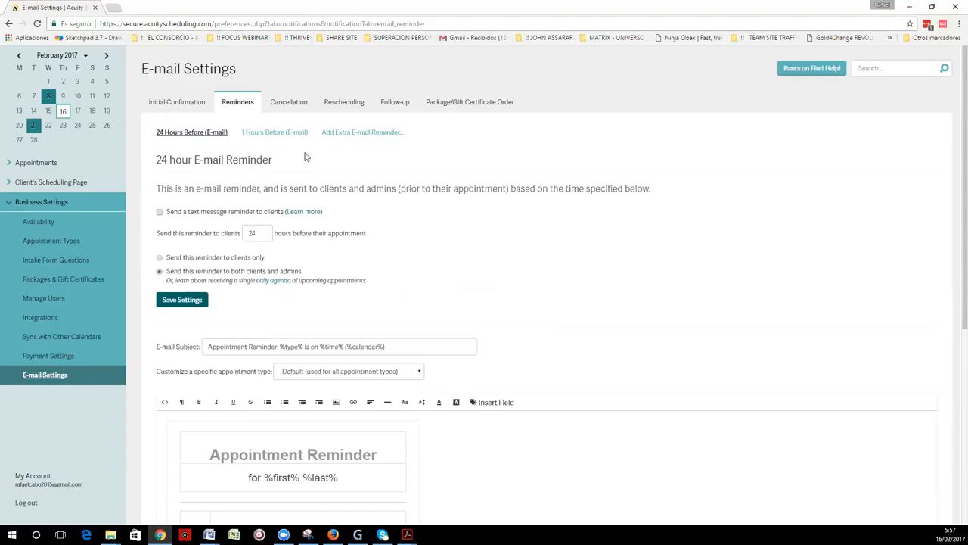
pyautogui.moveTo(304, 174)
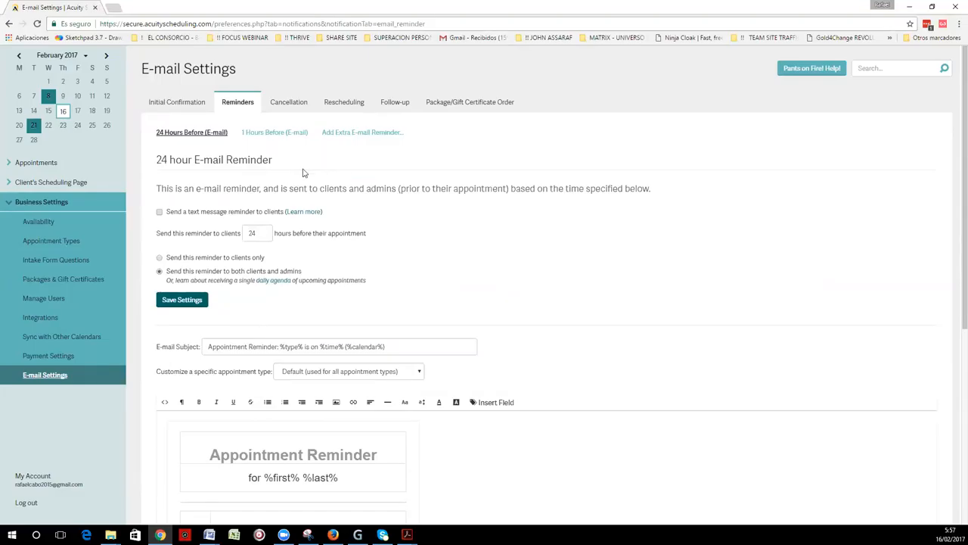
pyautogui.moveTo(179, 254)
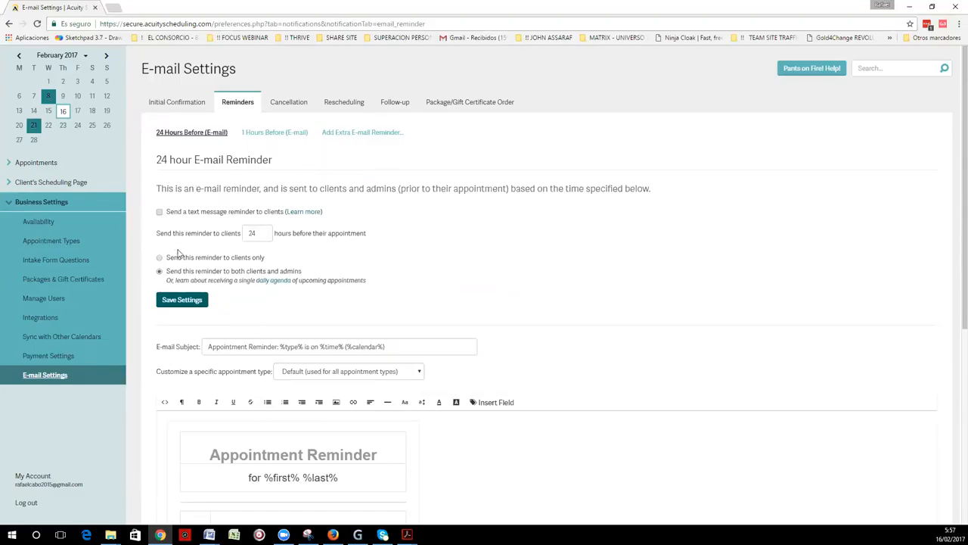
pyautogui.moveTo(427, 256)
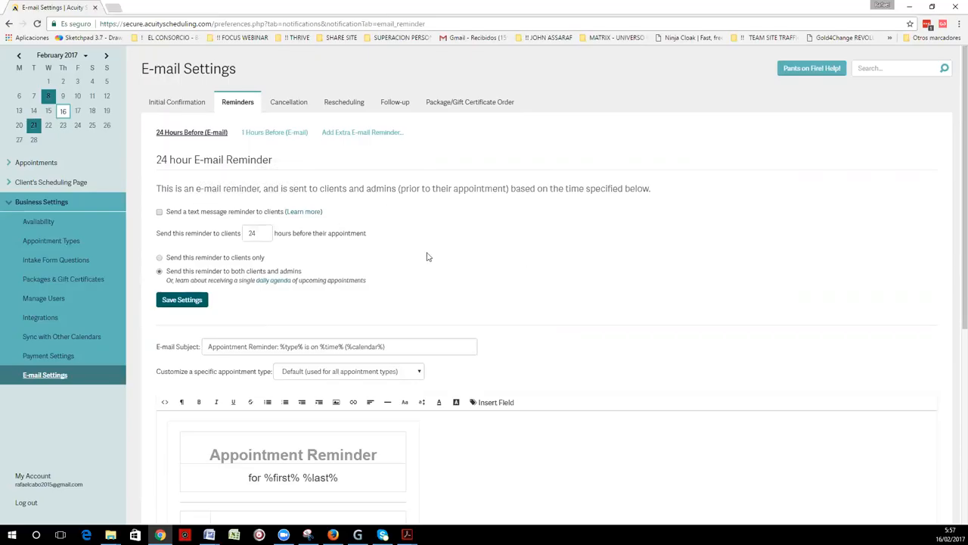
pyautogui.moveTo(150, 245)
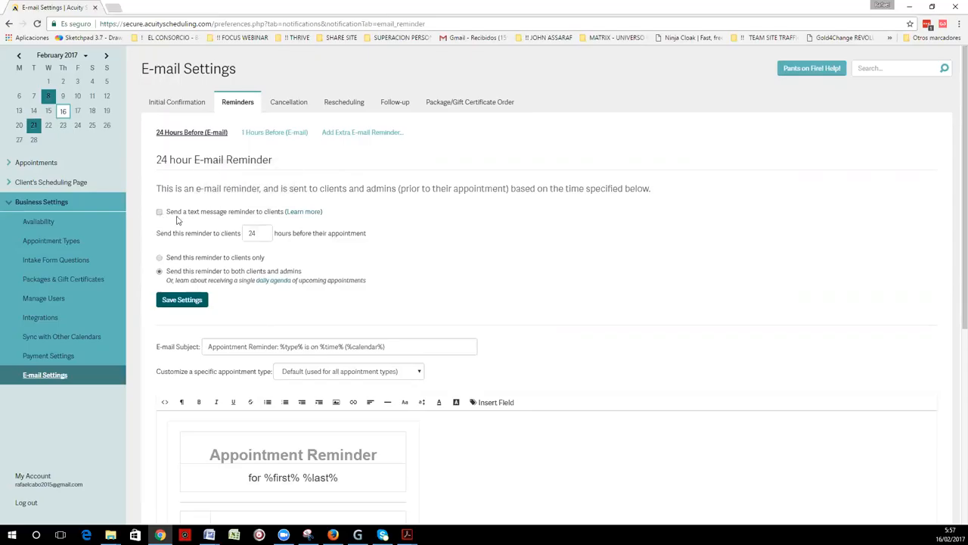
pyautogui.moveTo(205, 222)
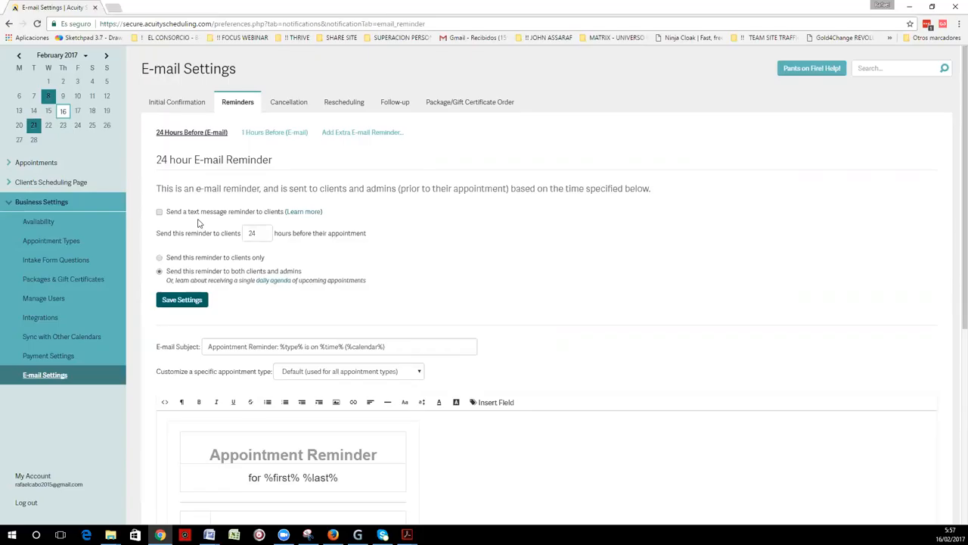
pyautogui.moveTo(214, 216)
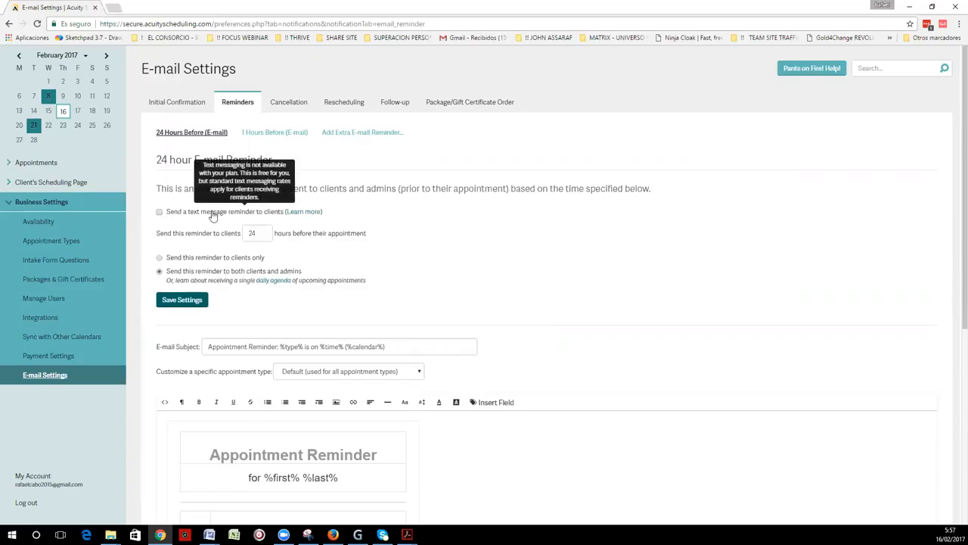
pyautogui.moveTo(223, 217)
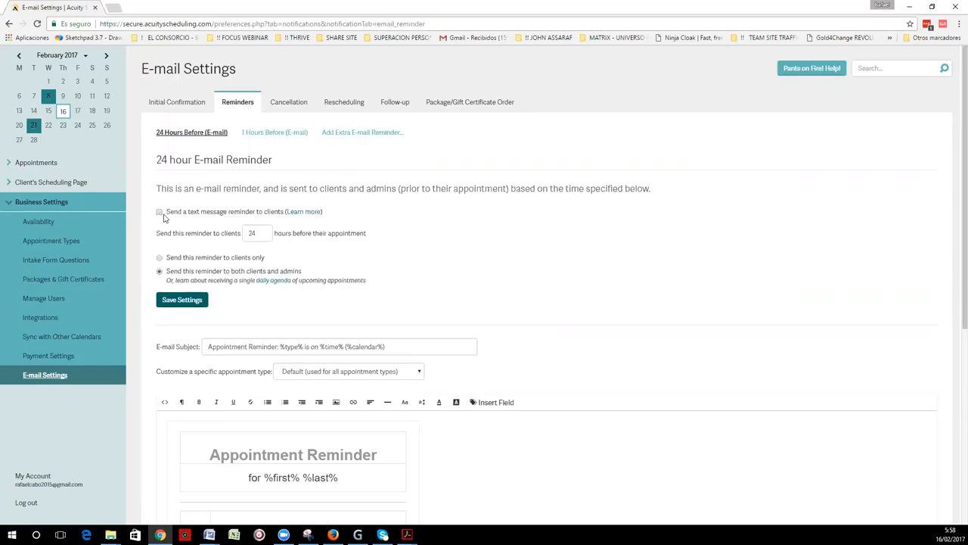
pyautogui.click(159, 212)
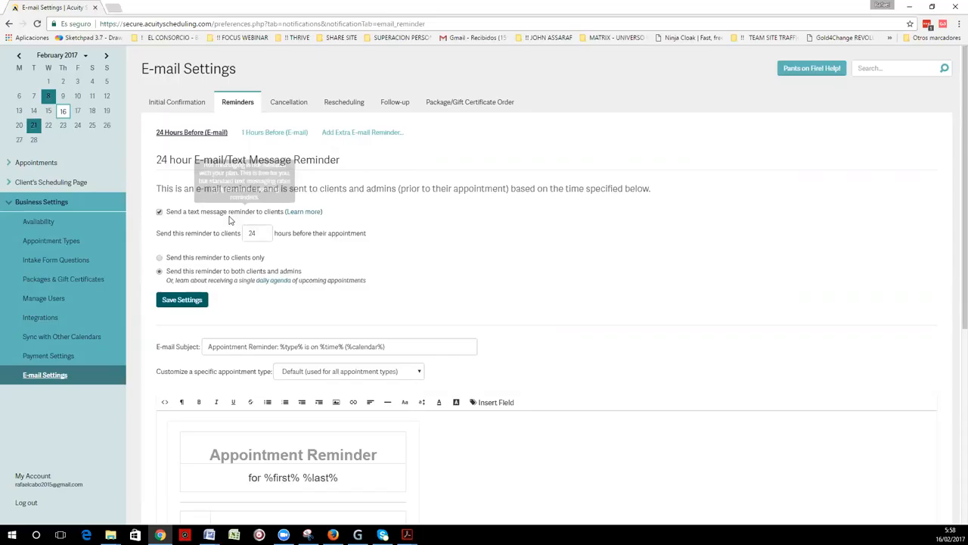
pyautogui.moveTo(192, 222)
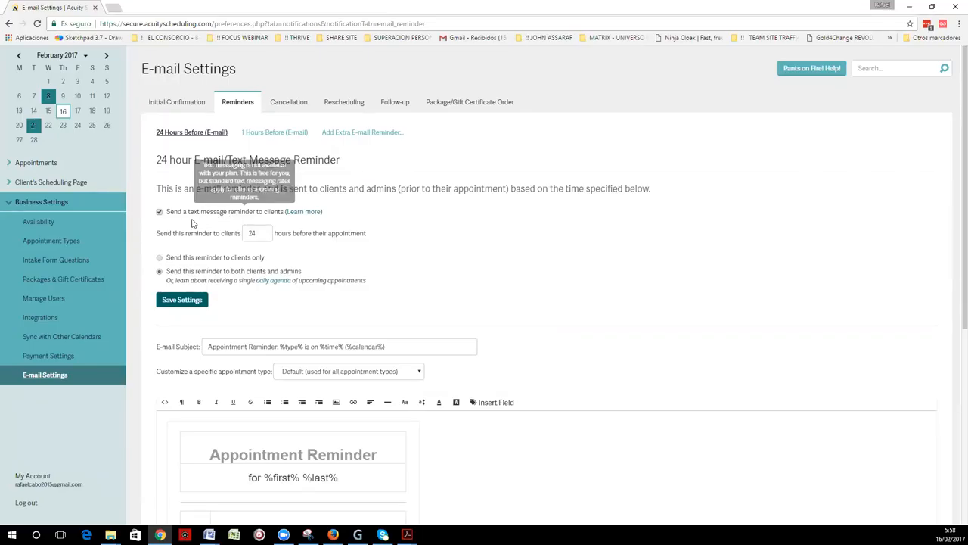
pyautogui.moveTo(187, 223)
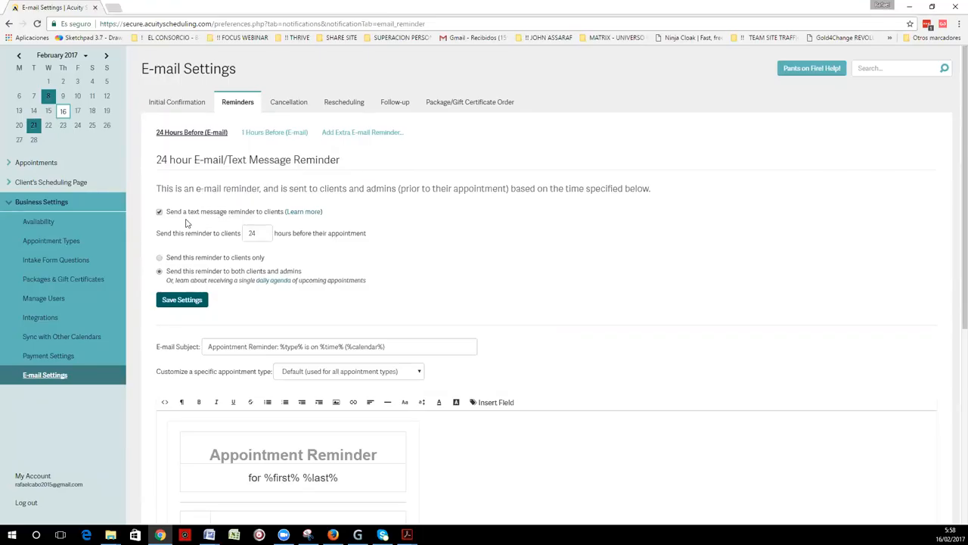
pyautogui.click(159, 212)
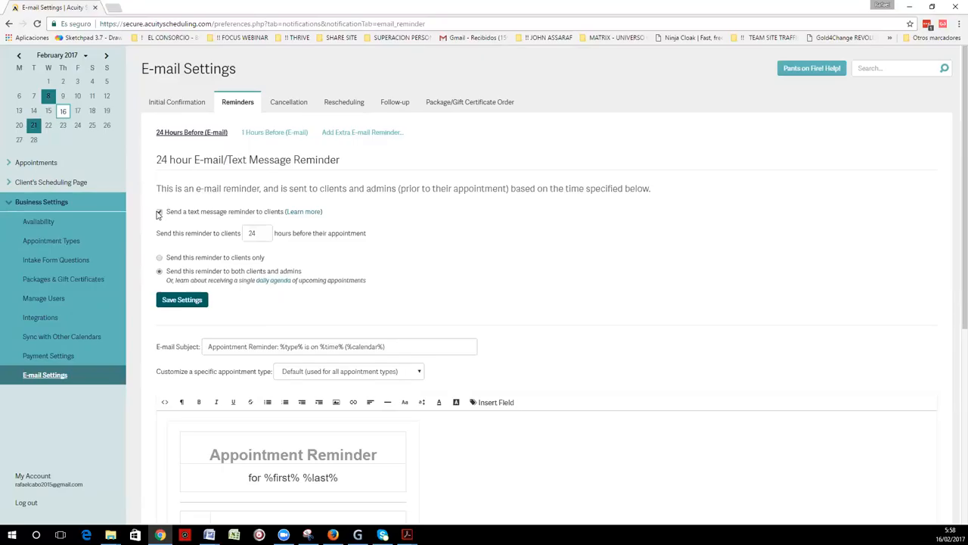
pyautogui.click(160, 212)
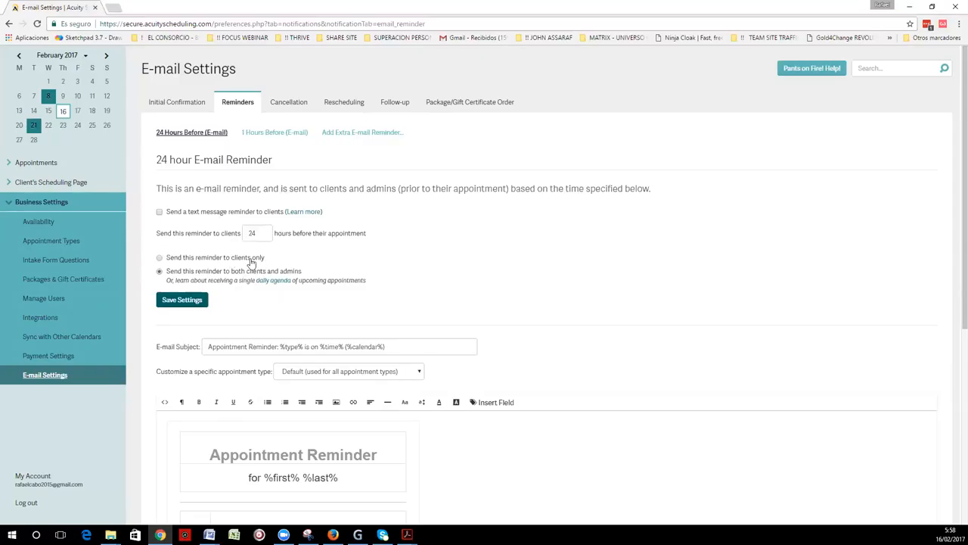
pyautogui.moveTo(248, 263)
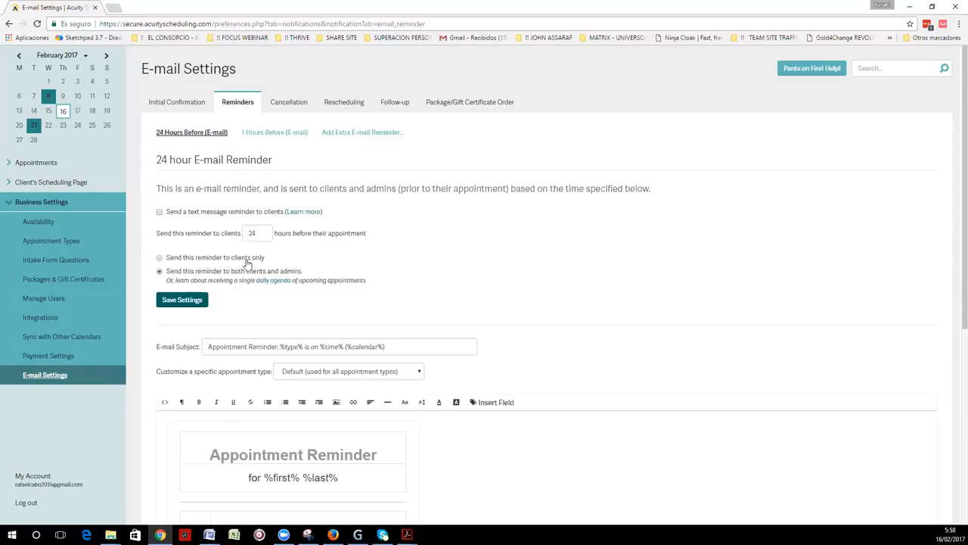
pyautogui.moveTo(193, 261)
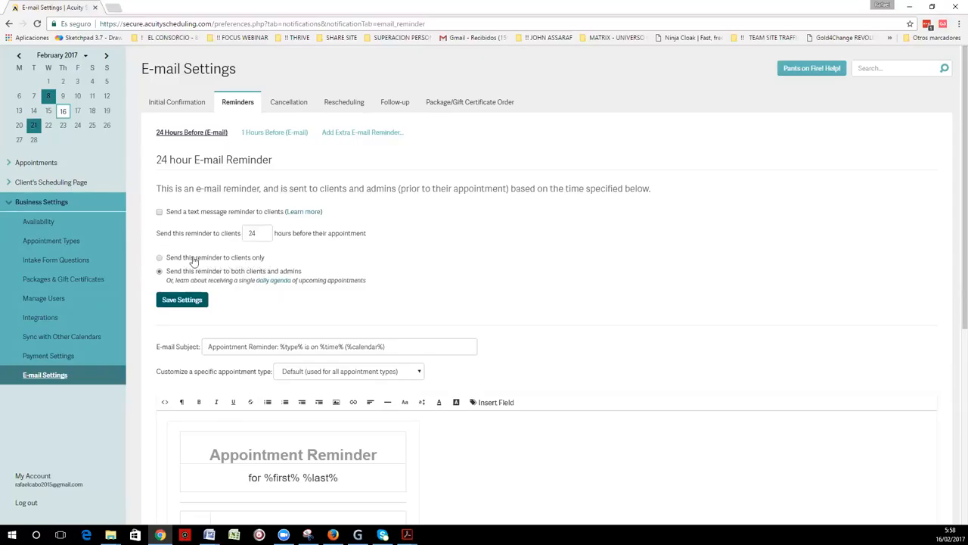
pyautogui.click(159, 271)
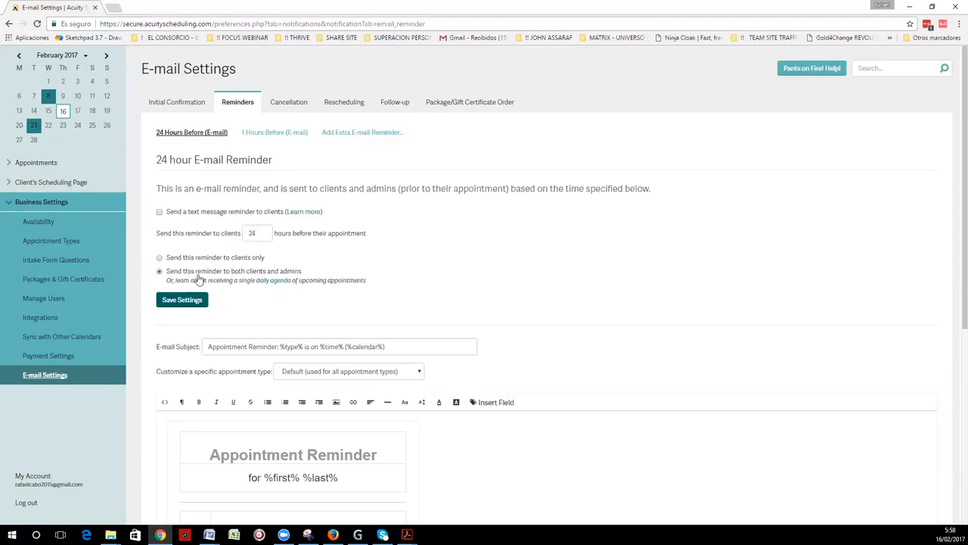
pyautogui.moveTo(358, 276)
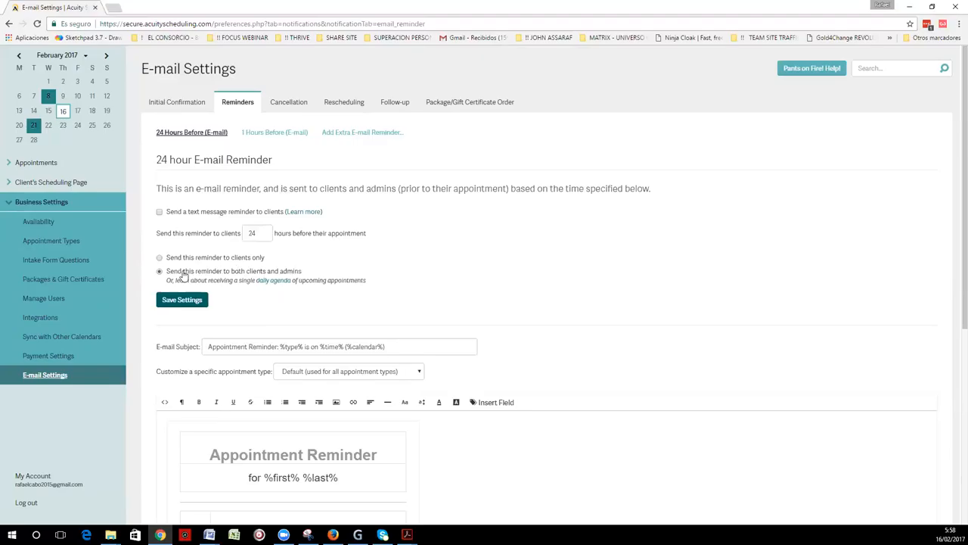
pyautogui.moveTo(208, 288)
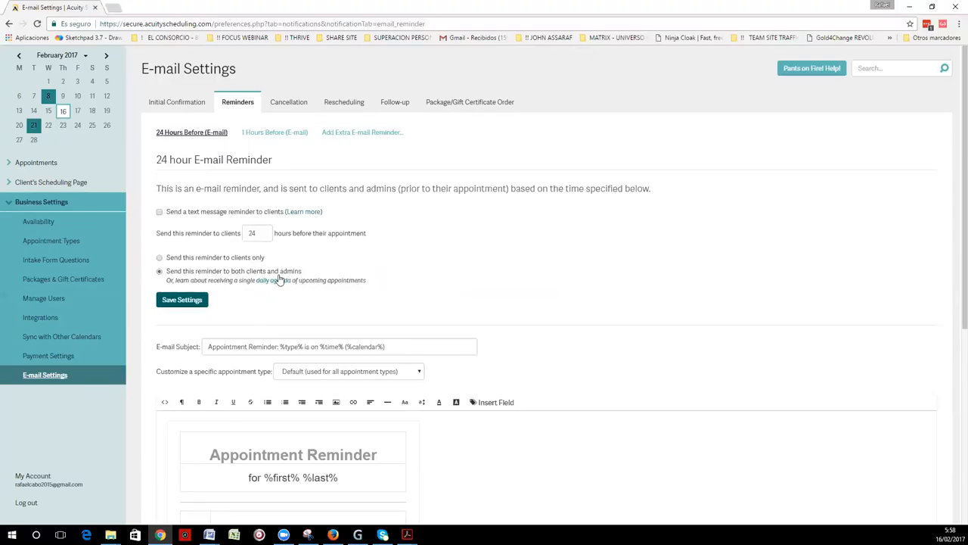
pyautogui.moveTo(336, 276)
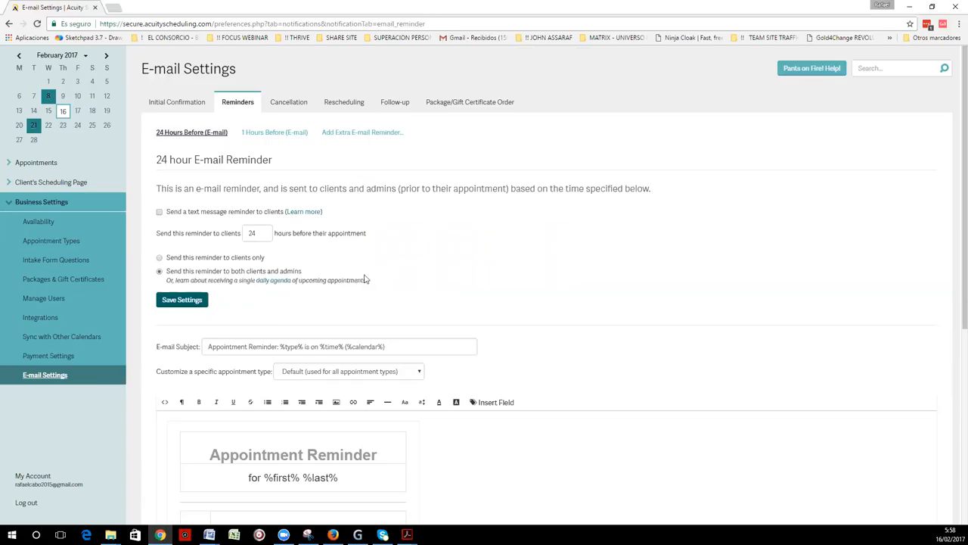
pyautogui.moveTo(371, 281)
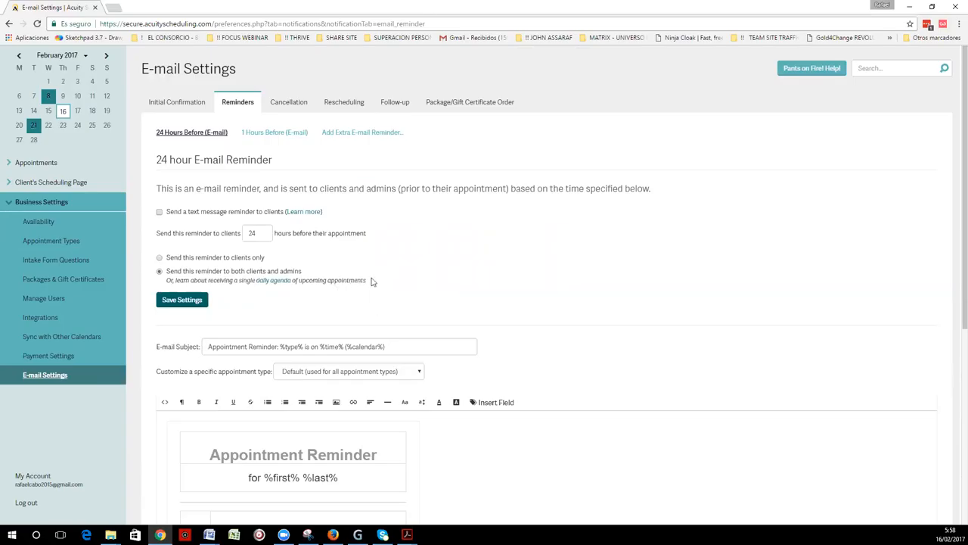
pyautogui.moveTo(578, 253)
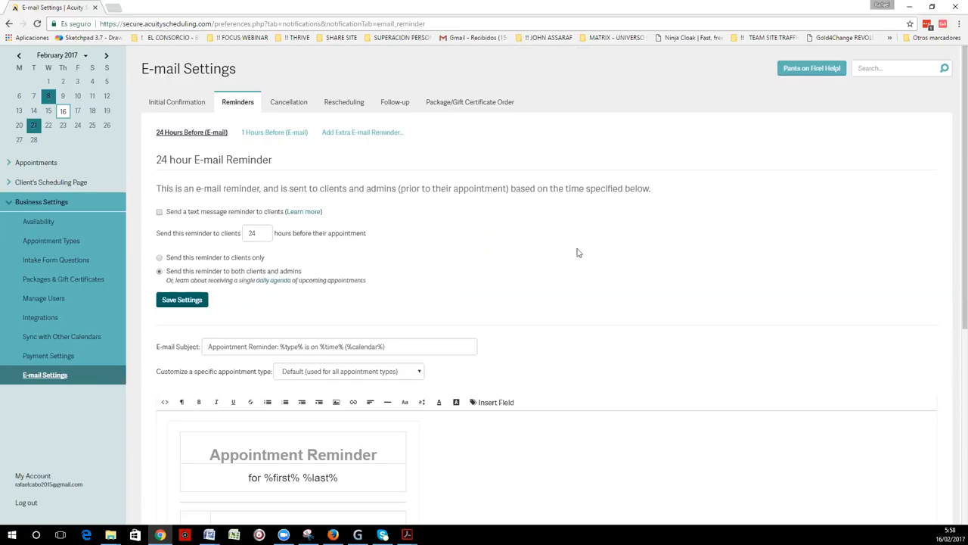
pyautogui.moveTo(435, 303)
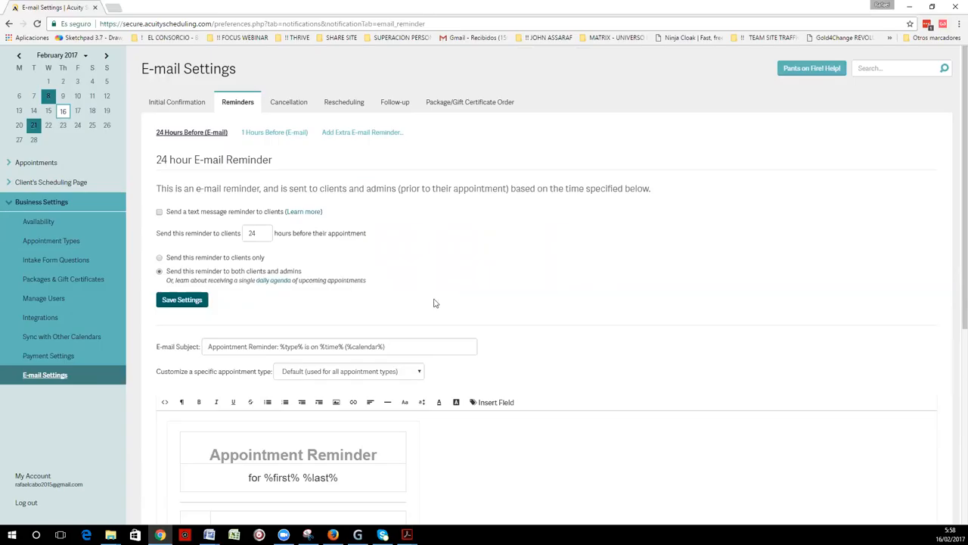
pyautogui.moveTo(195, 319)
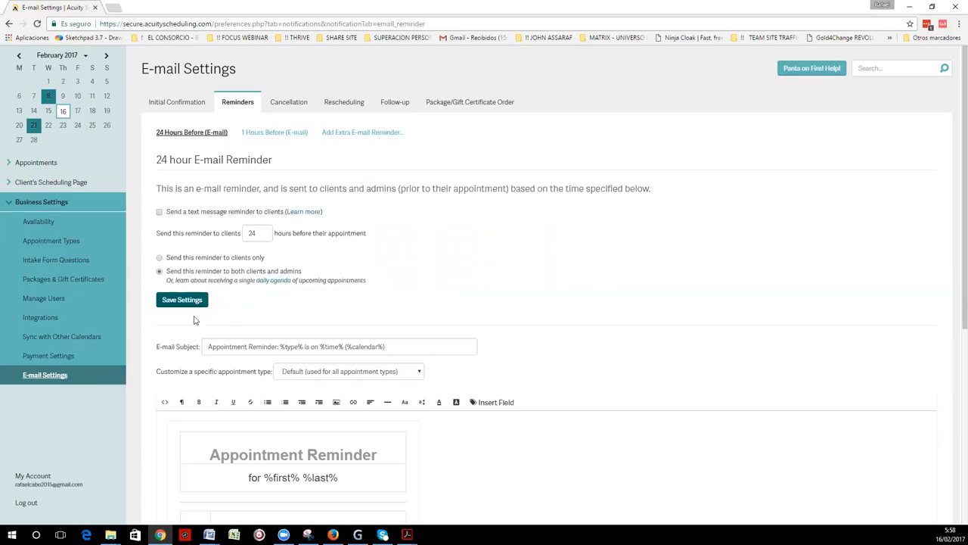
pyautogui.moveTo(210, 360)
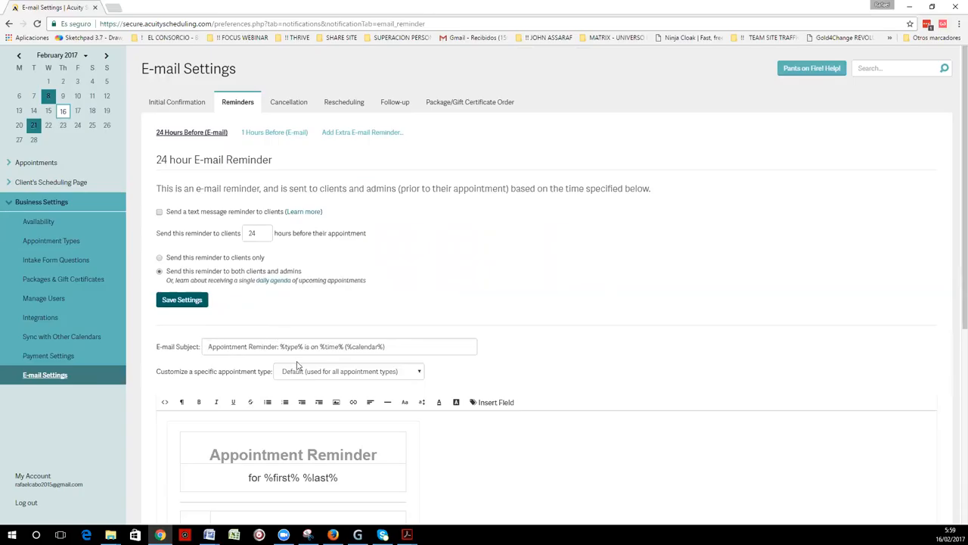
pyautogui.moveTo(277, 360)
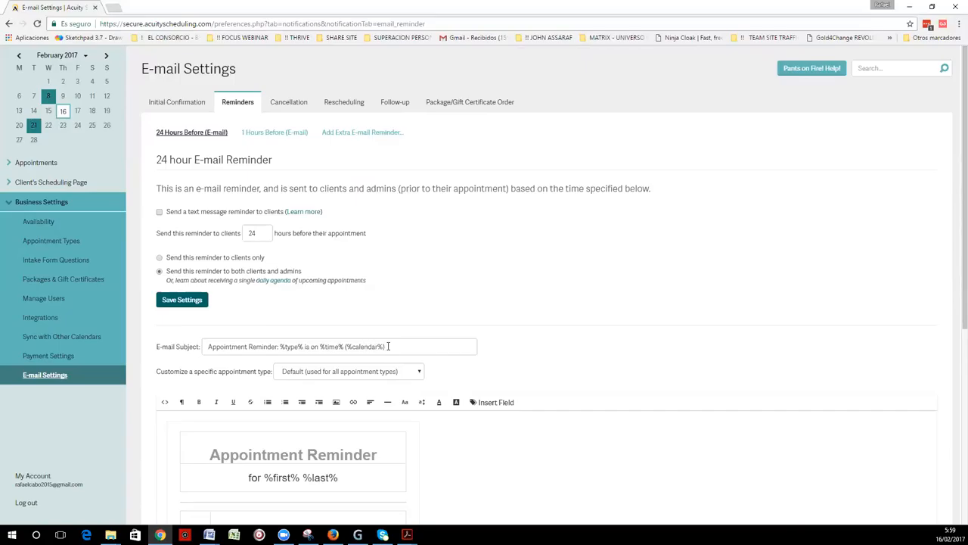
pyautogui.moveTo(518, 348)
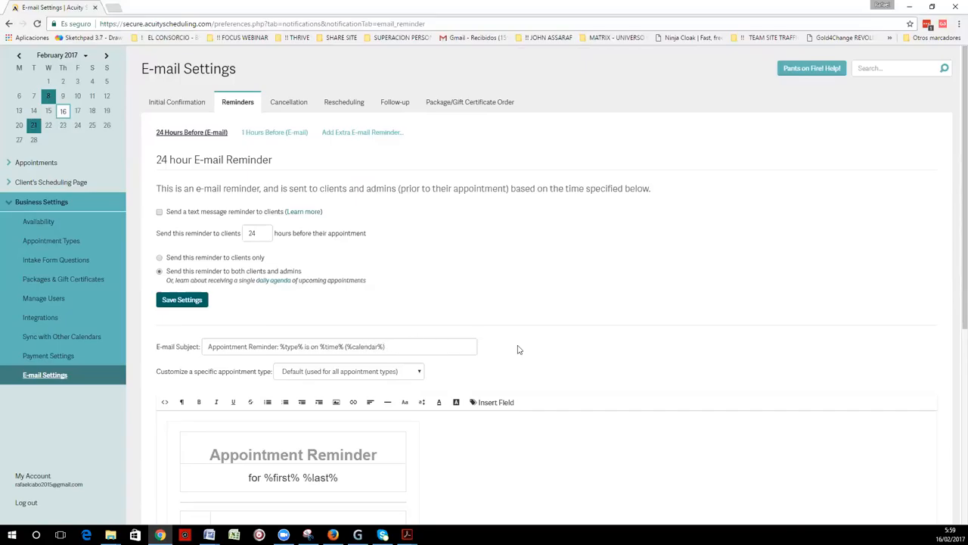
pyautogui.moveTo(692, 277)
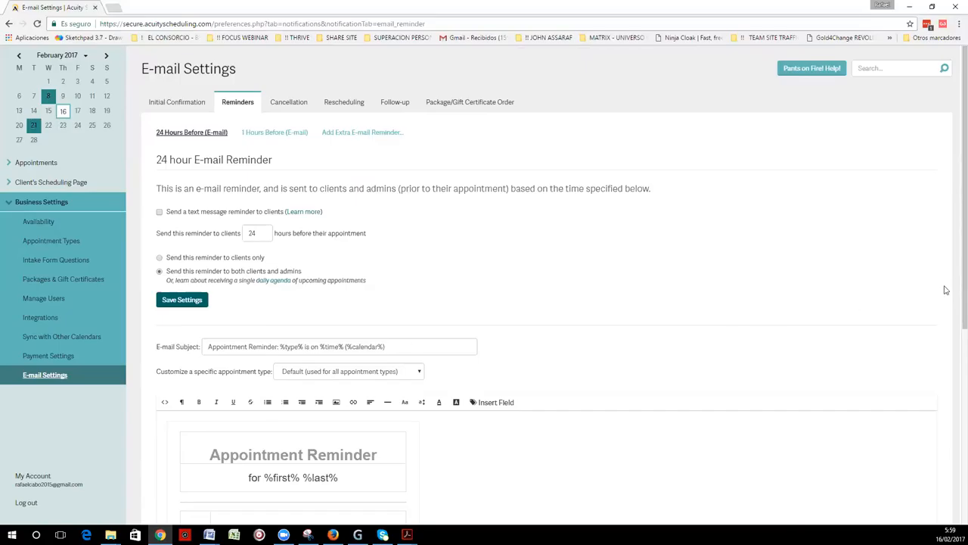
pyautogui.scroll(-3)
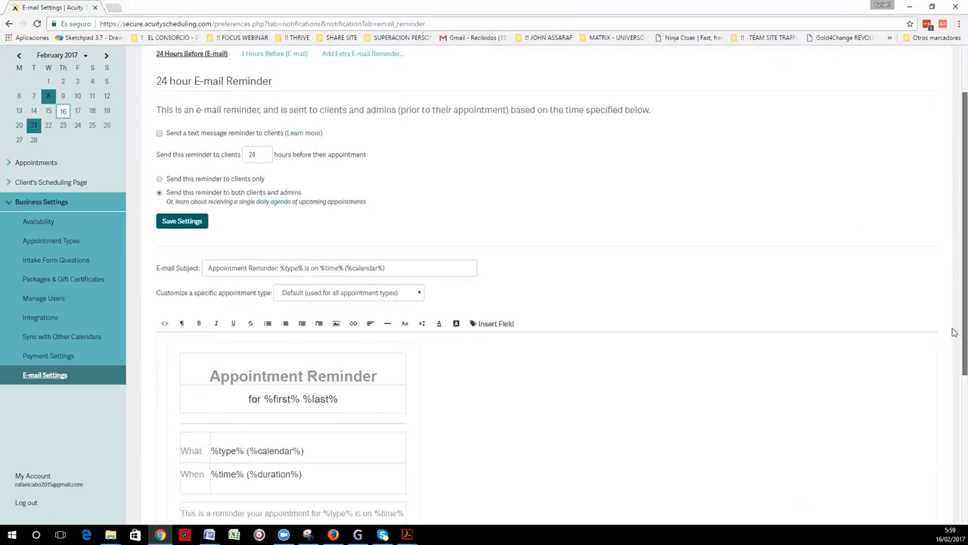
pyautogui.scroll(-3)
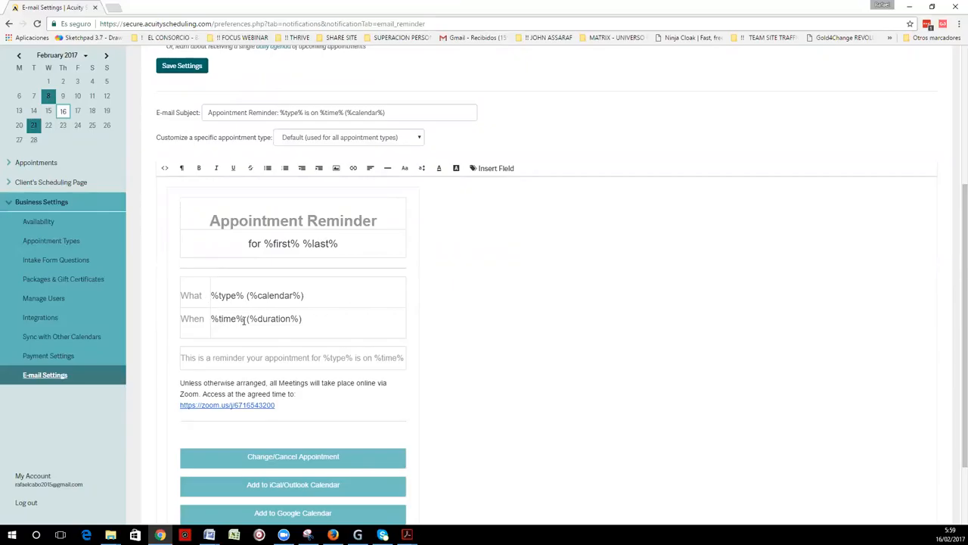
pyautogui.moveTo(528, 346)
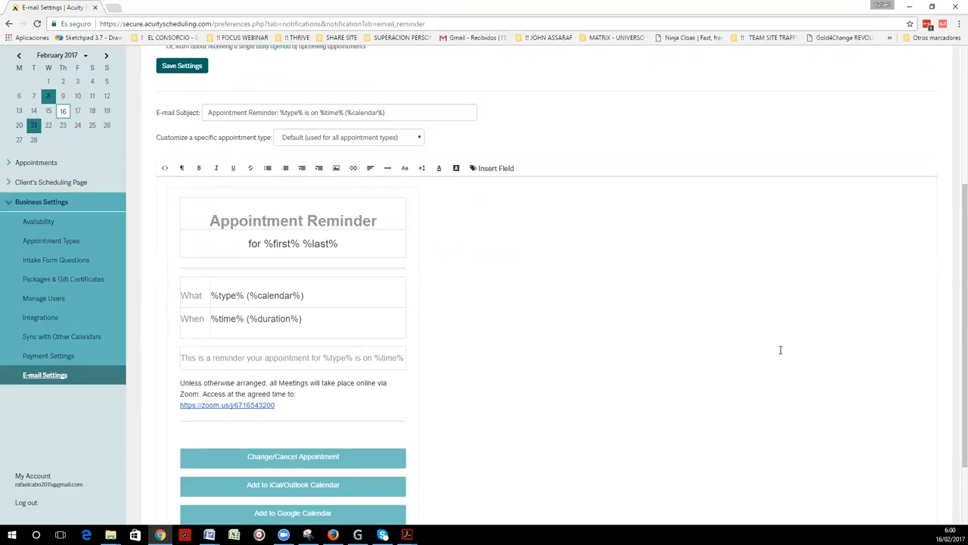
pyautogui.moveTo(711, 218)
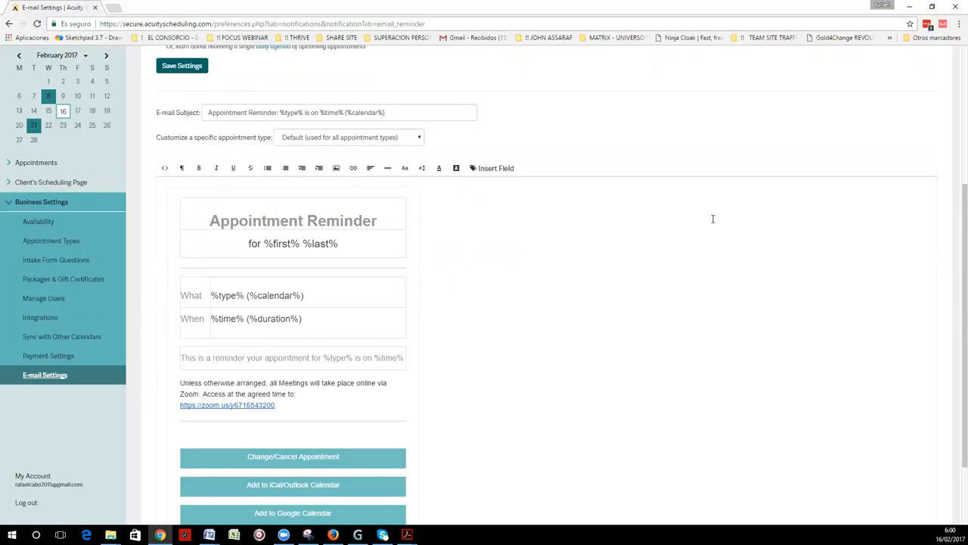
pyautogui.moveTo(954, 247)
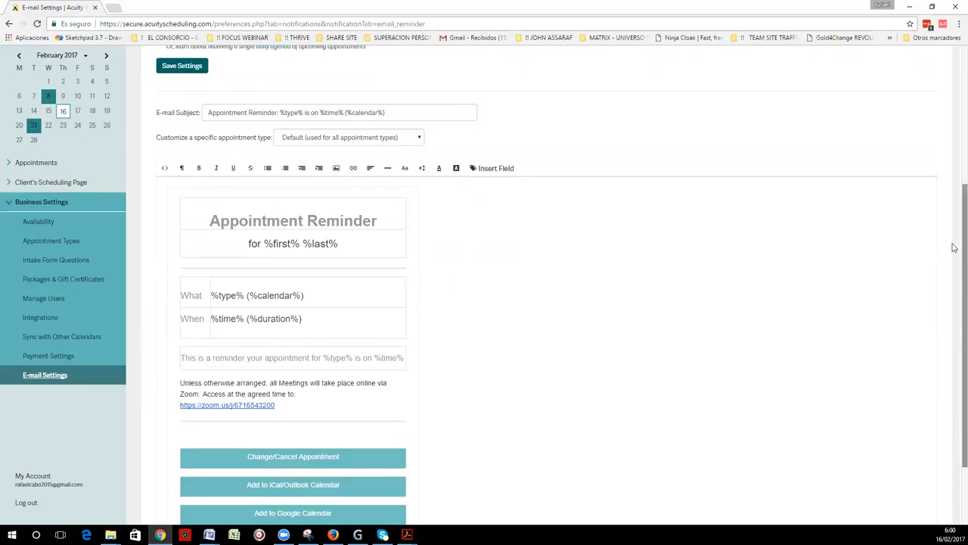
pyautogui.scroll(-3)
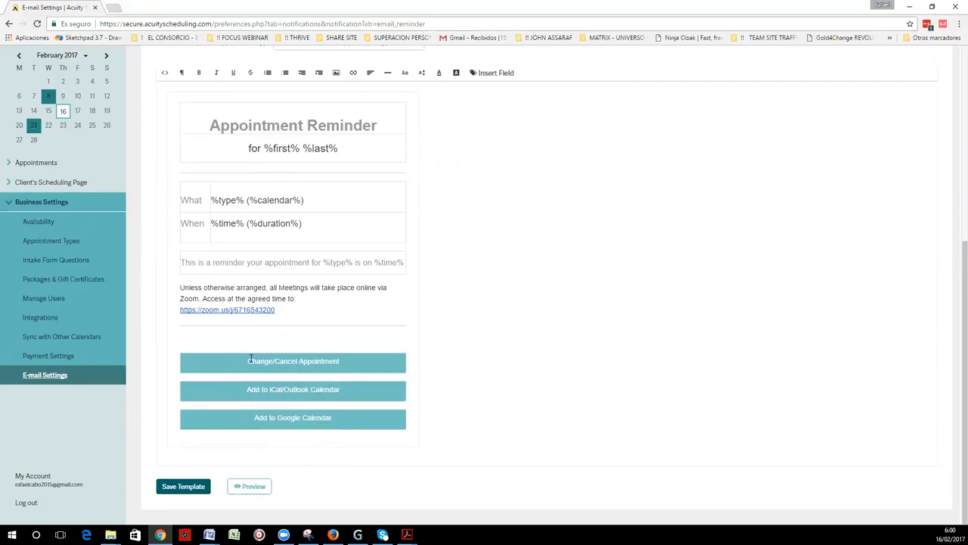
pyautogui.moveTo(570, 358)
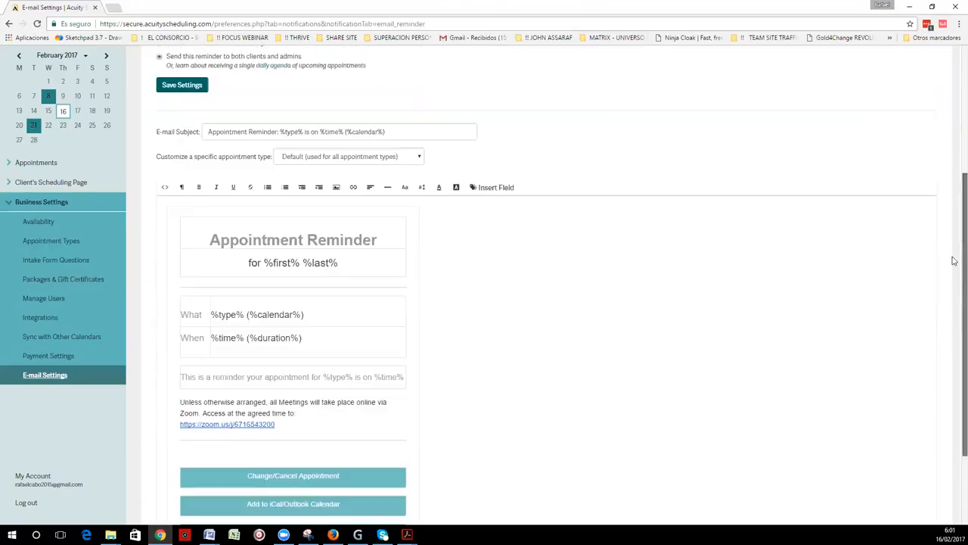
pyautogui.scroll(-3)
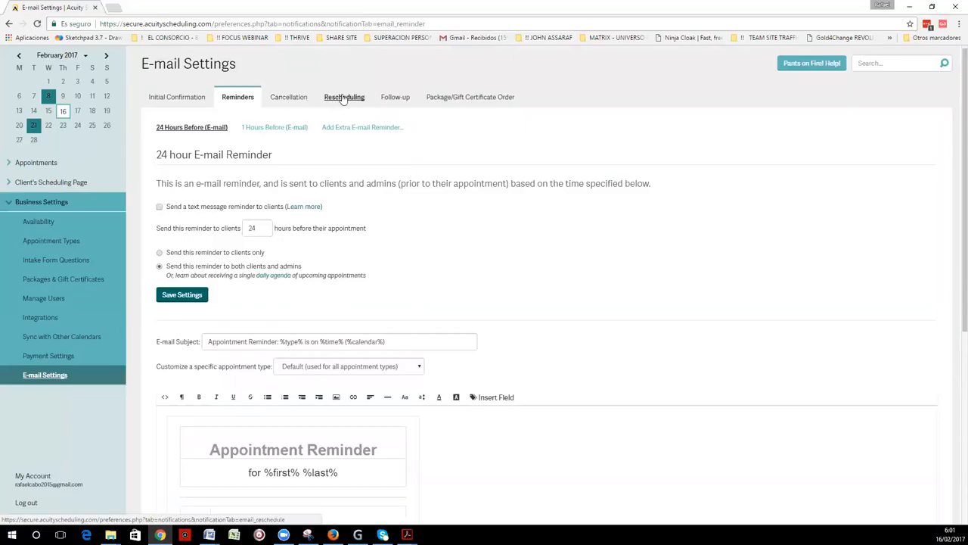
# Show the Rescheduling tab's Appointment Rescheduled template with old and new time fields
pyautogui.click(344, 97)
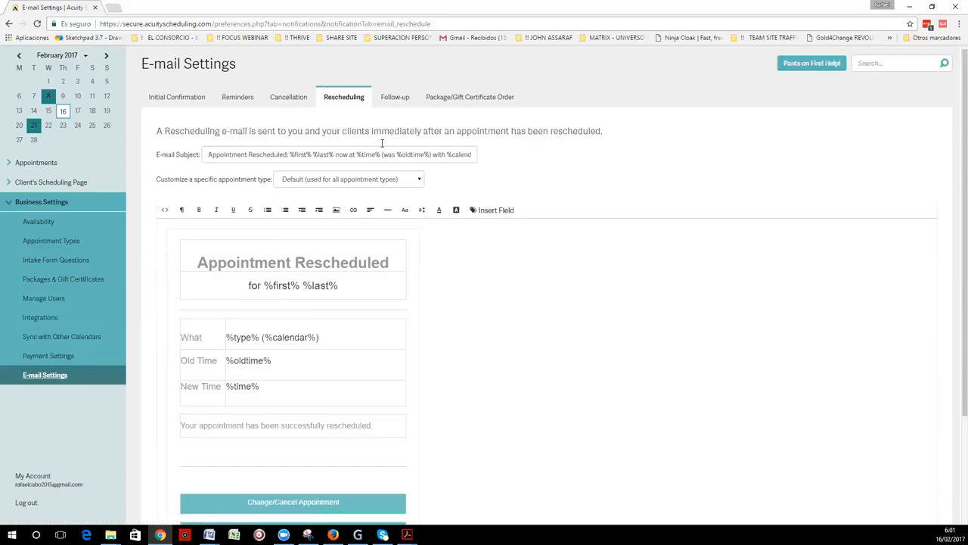
pyautogui.moveTo(395, 96)
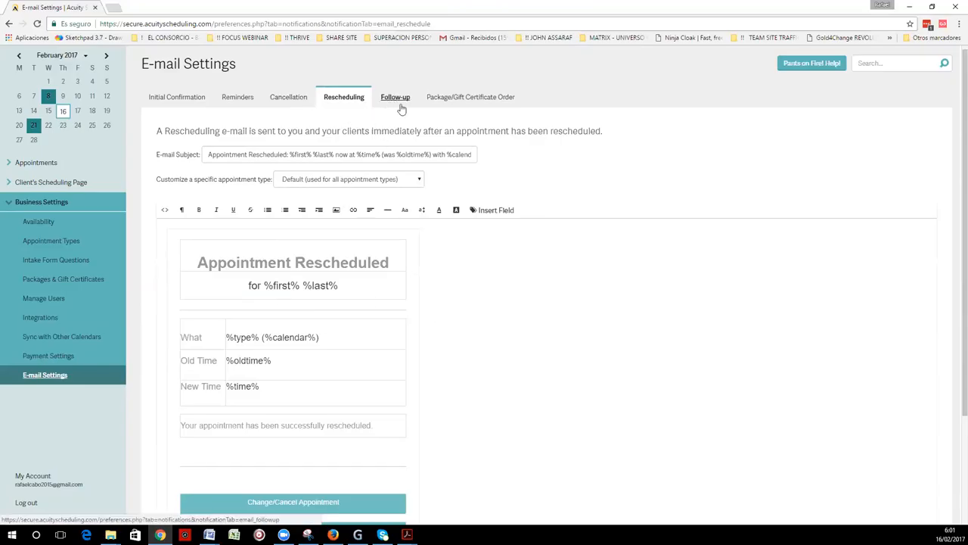
pyautogui.moveTo(387, 117)
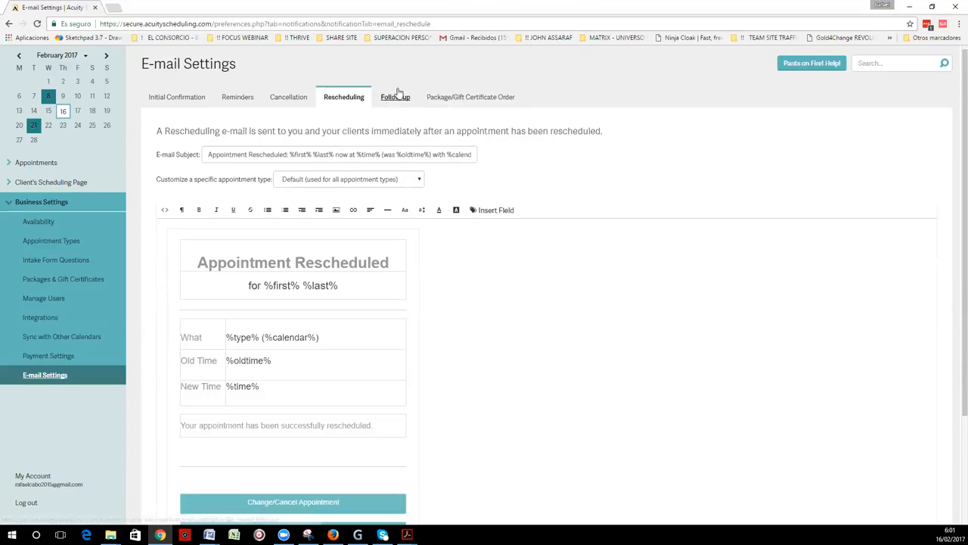
pyautogui.moveTo(395, 102)
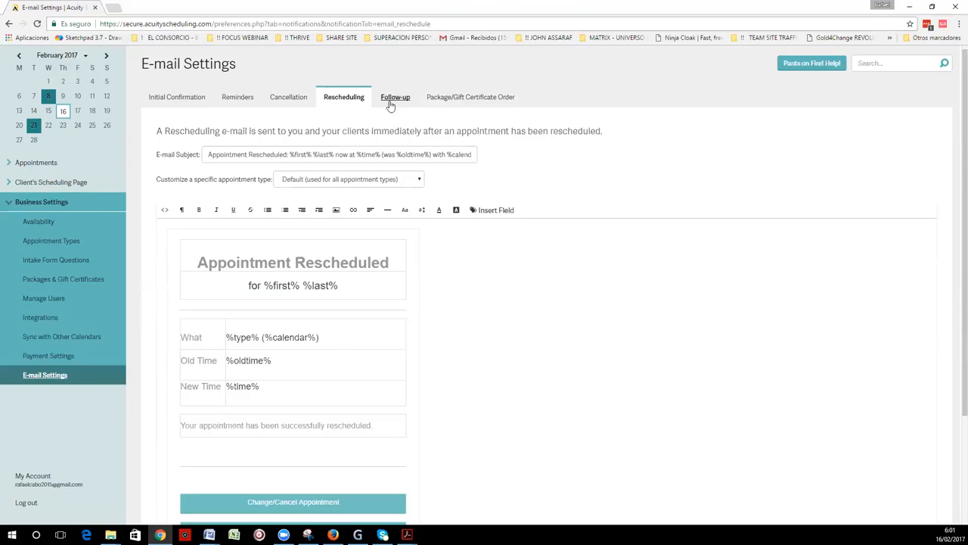
pyautogui.moveTo(395, 97)
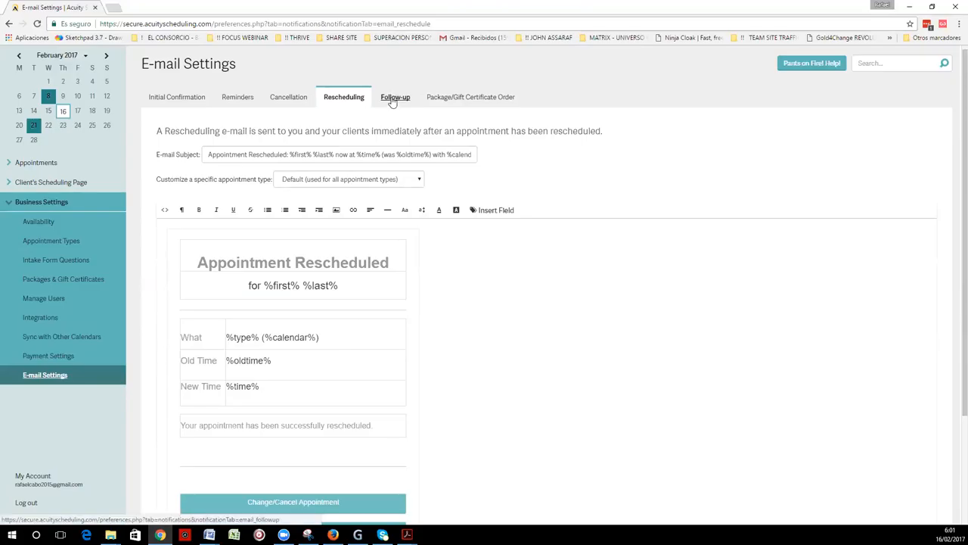
# Show the Follow-up tab, currently set not to send follow-up e-mails
pyautogui.click(394, 96)
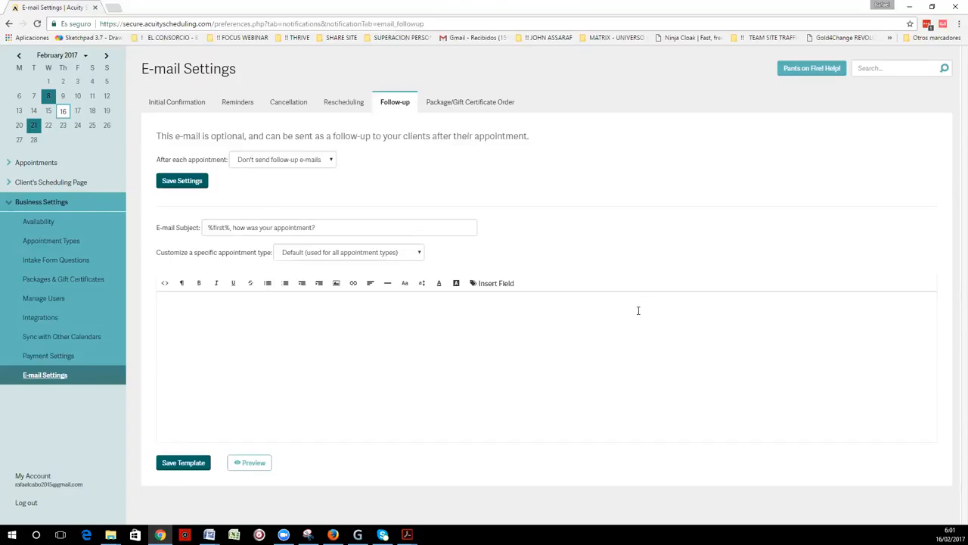
pyautogui.moveTo(484, 348)
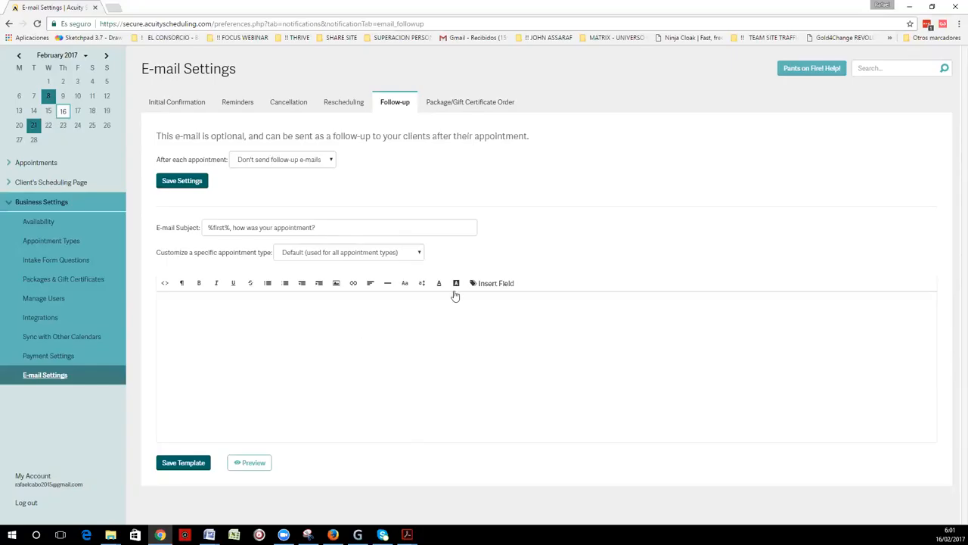
pyautogui.moveTo(630, 171)
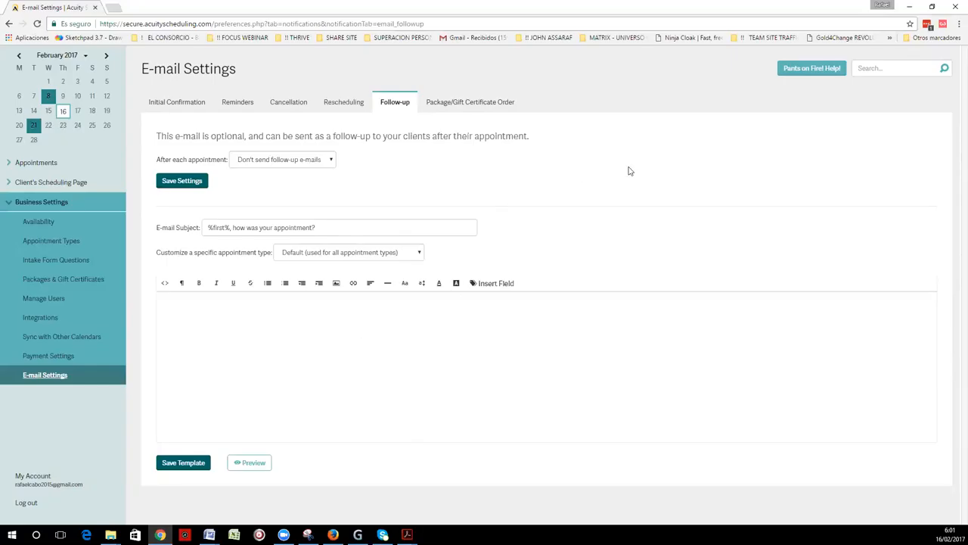
pyautogui.moveTo(626, 175)
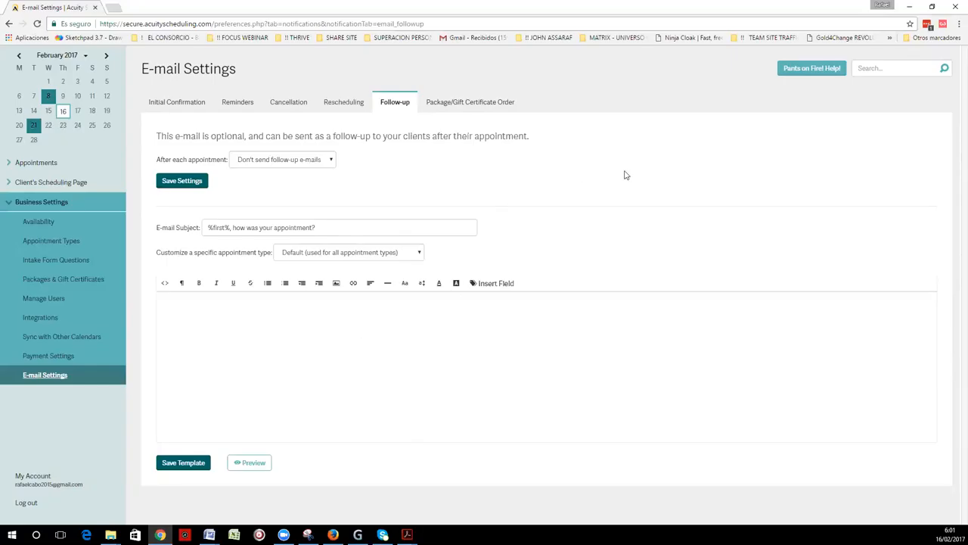
pyautogui.moveTo(310, 185)
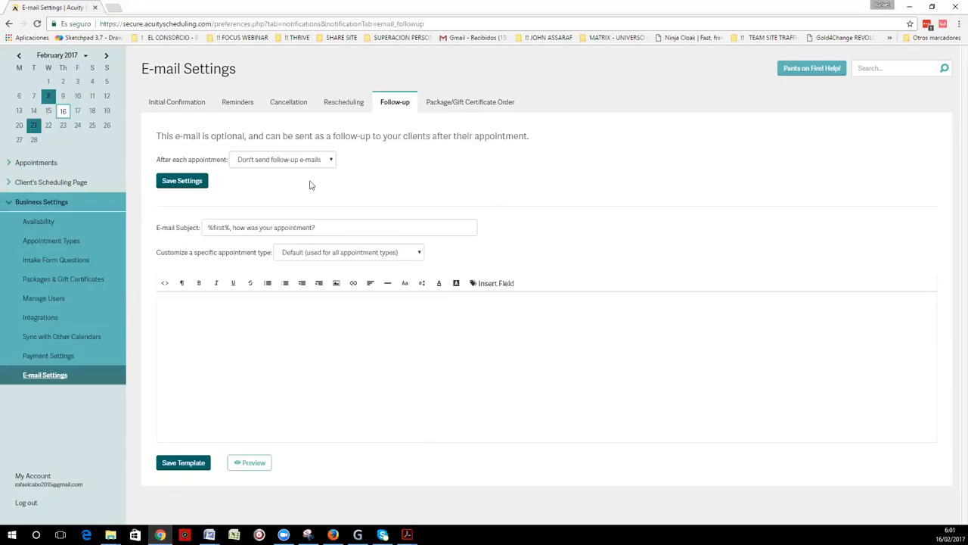
pyautogui.moveTo(329, 528)
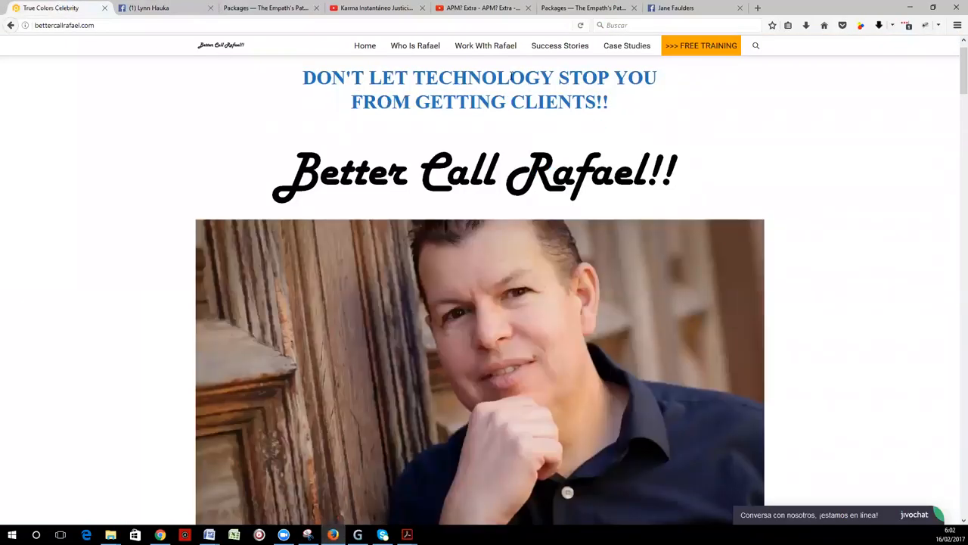
pyautogui.moveTo(700, 45)
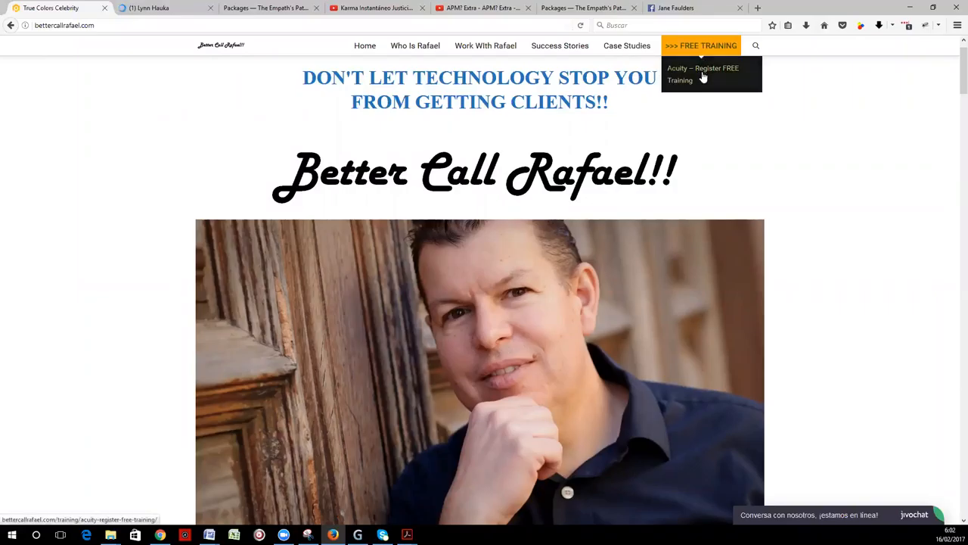